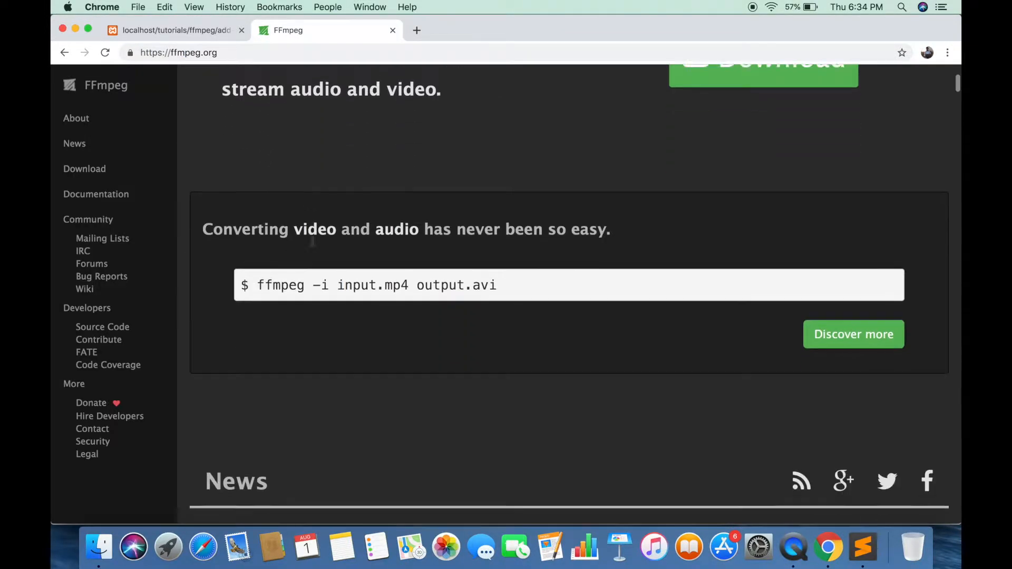
# Step: Open index.php from the add-audio folder with Sublime Text via Finder's Open With menu
pyautogui.scroll(-3)
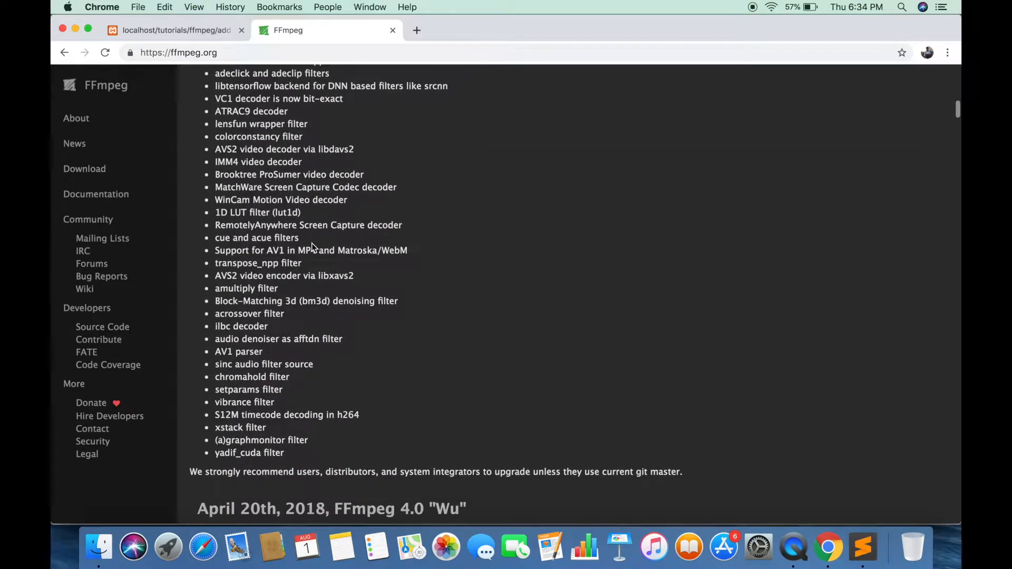
pyautogui.scroll(3)
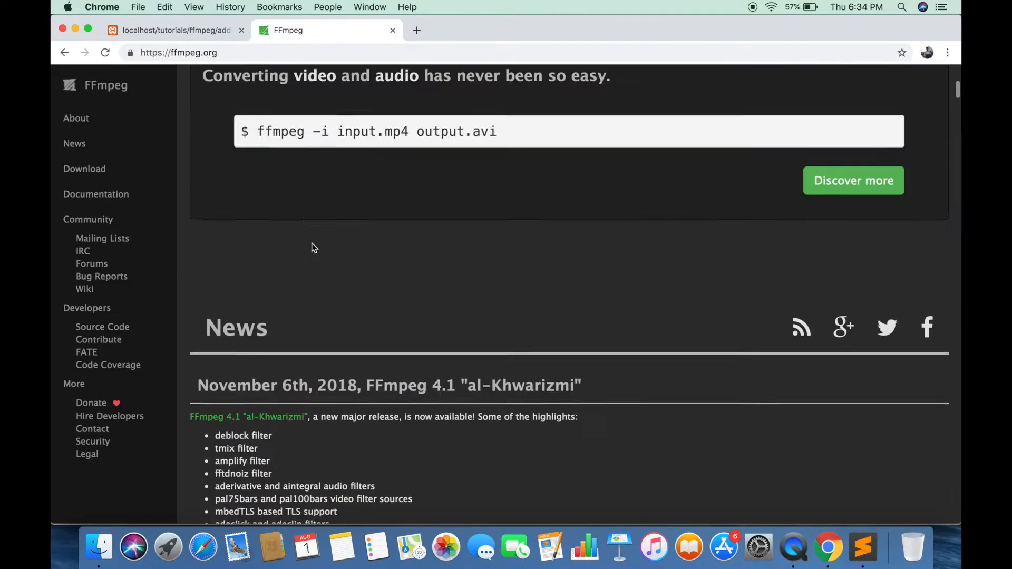
pyautogui.scroll(3)
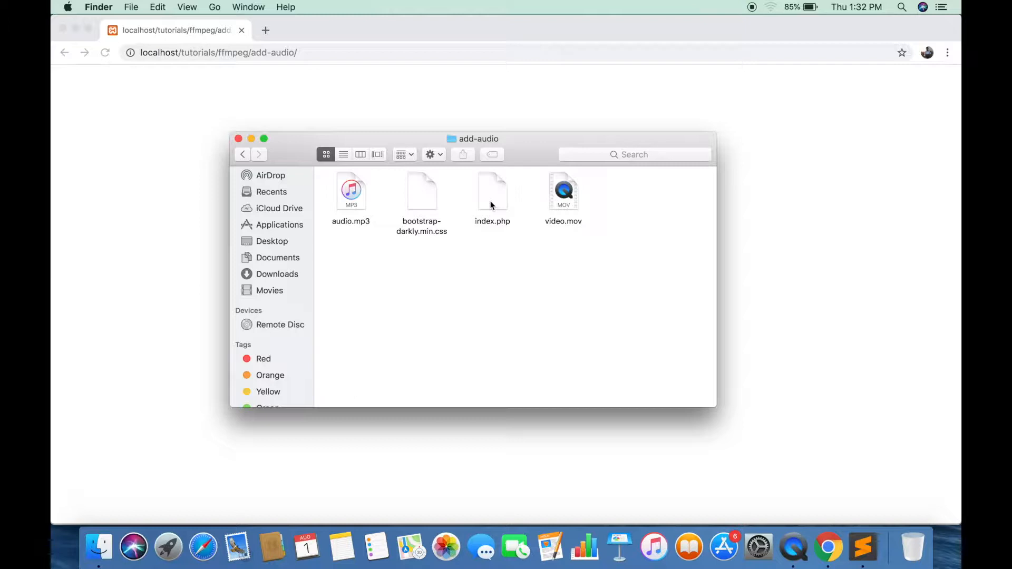
pyautogui.rightClick(492, 203)
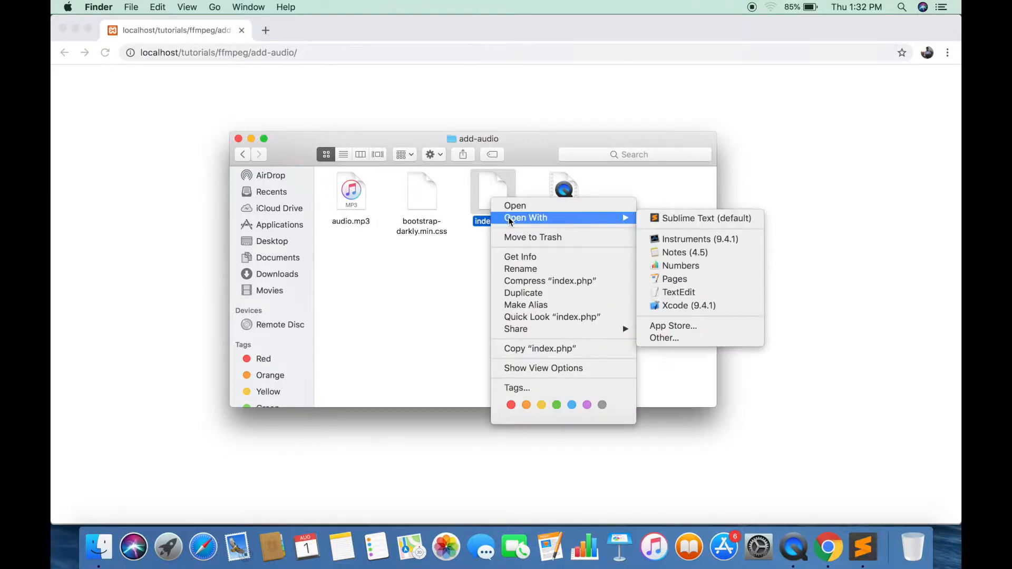
pyautogui.click(707, 218)
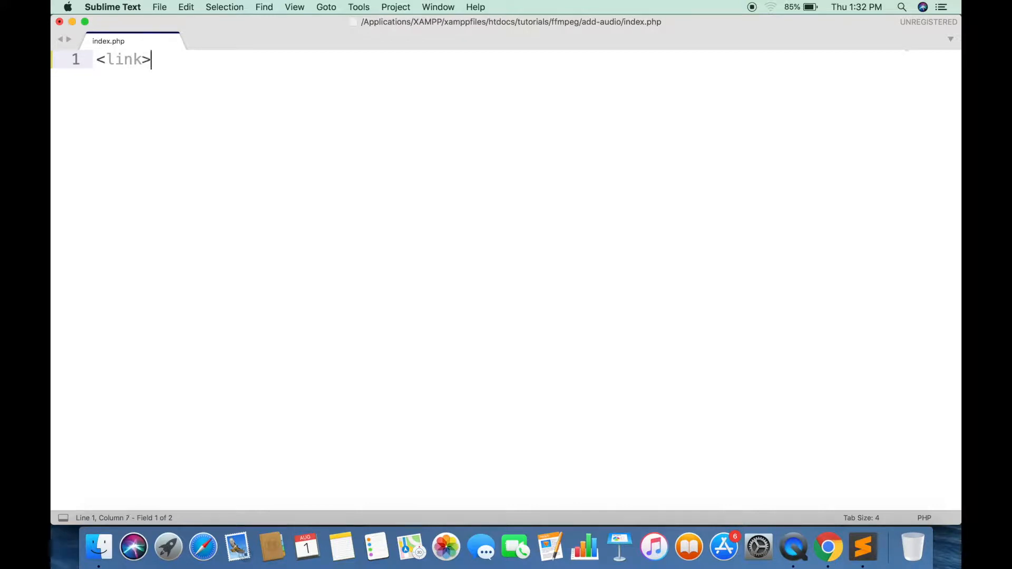
# Step: Link bootstrap-darkly.min.css as a stylesheet and add an empty div below it
pyautogui.write('rel="sty')
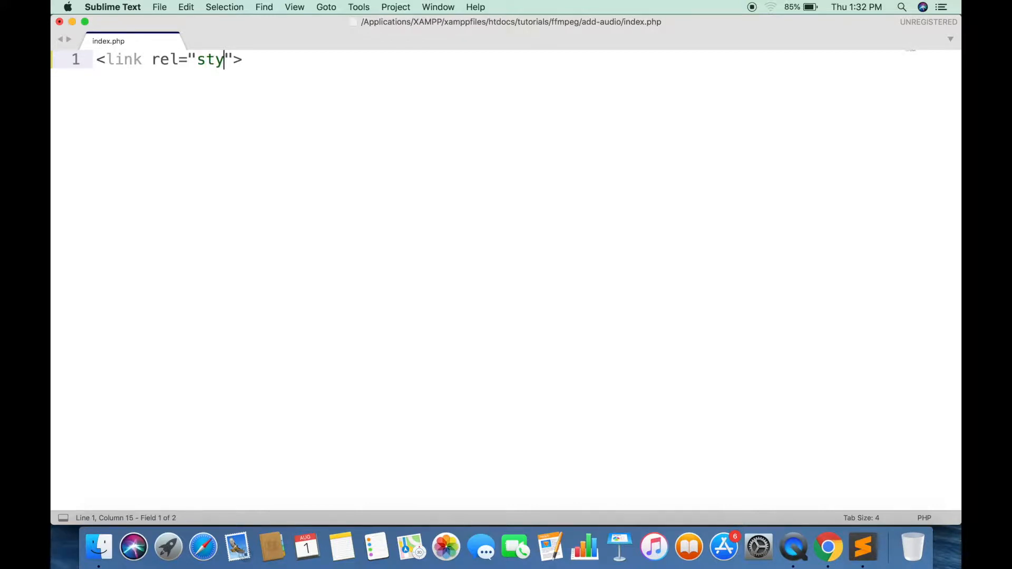
pyautogui.write('lesheet" href="')
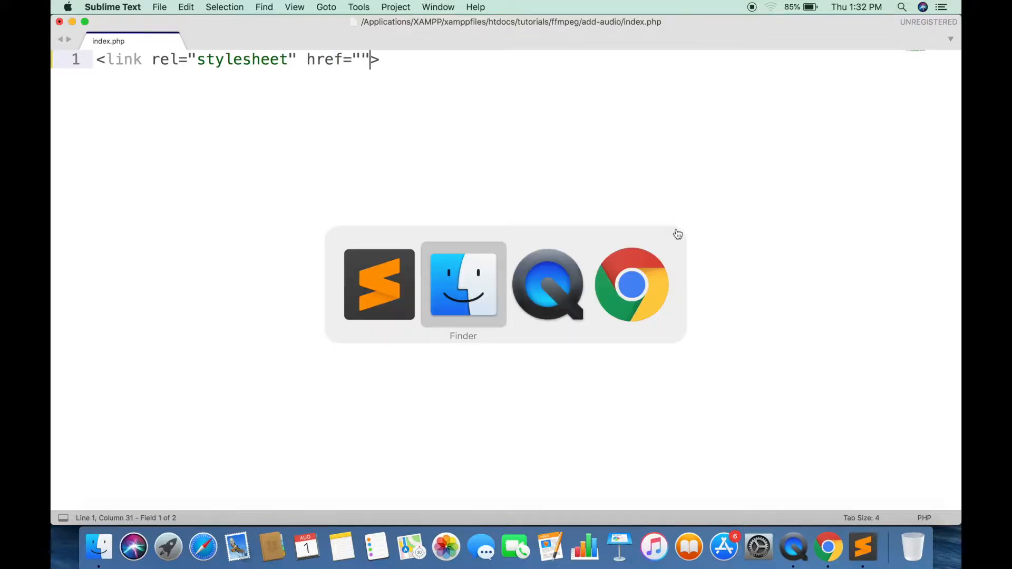
pyautogui.click(463, 287)
pyautogui.write('bootstrap-darkly.min.css')
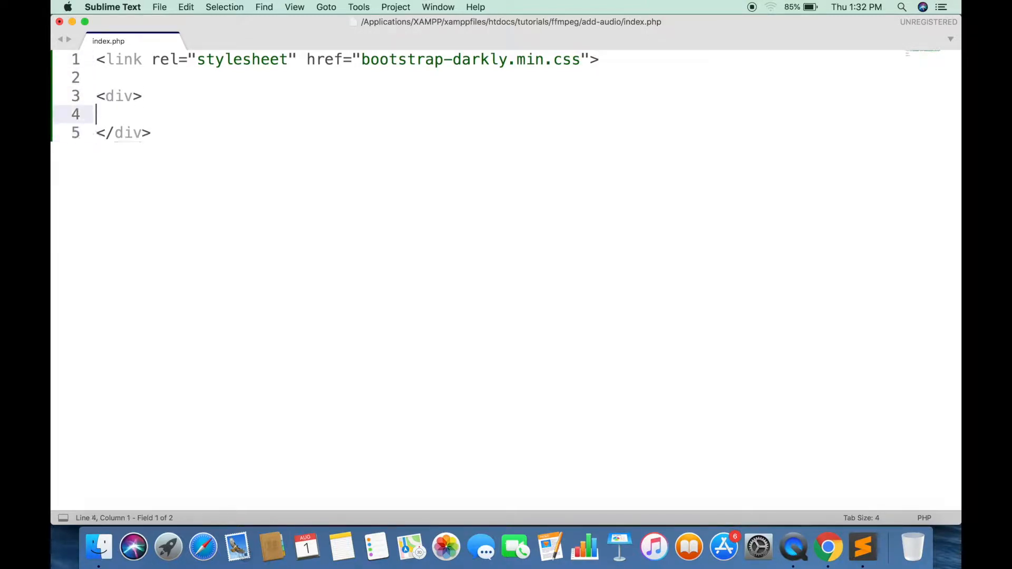
# Step: Make the div a container with margin-top 100px, nesting a row and offset-md-4 col-md-6 column
pyautogui.write('class="c"')
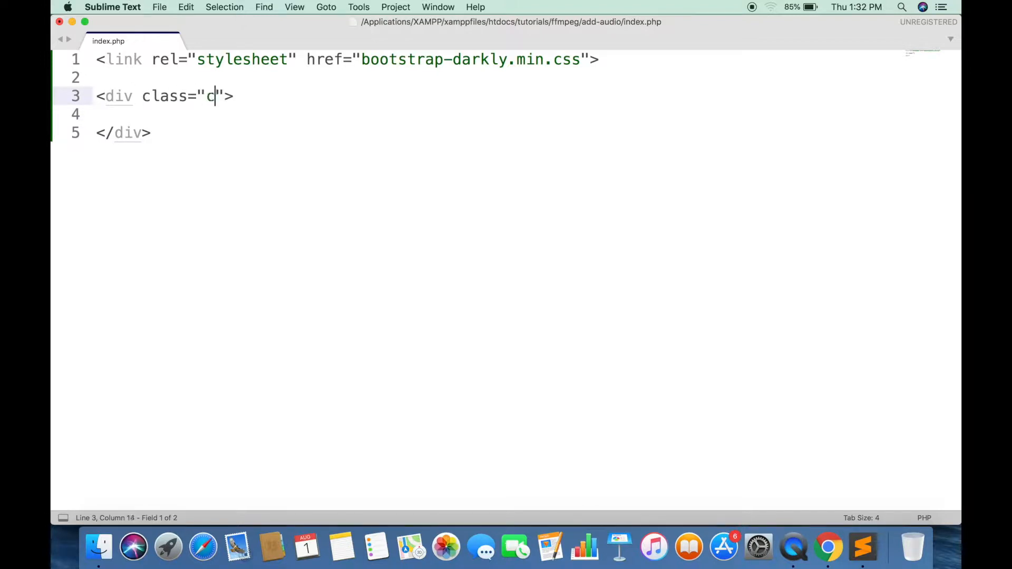
pyautogui.write('ontainer')
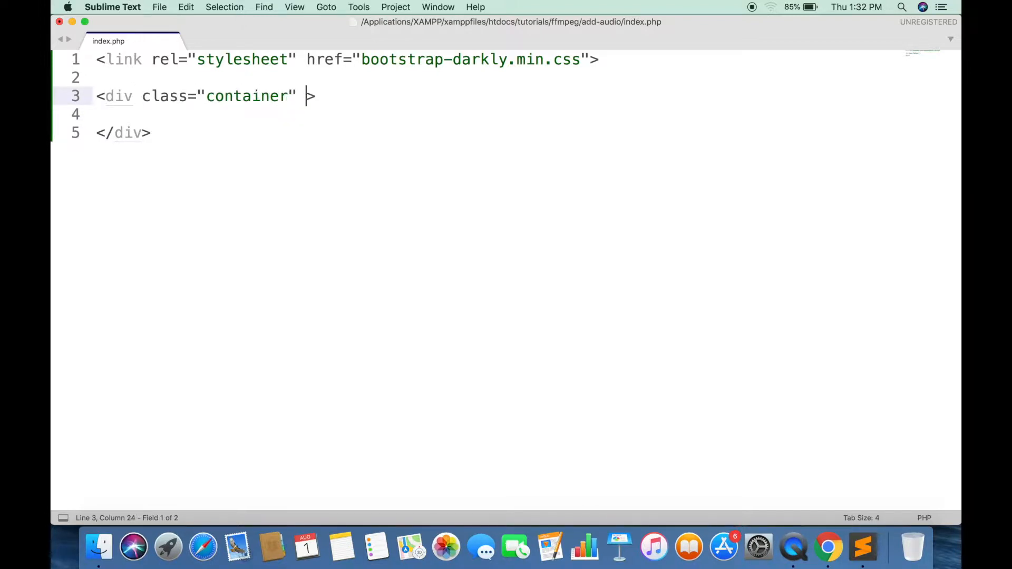
pyautogui.write('style="margin"')
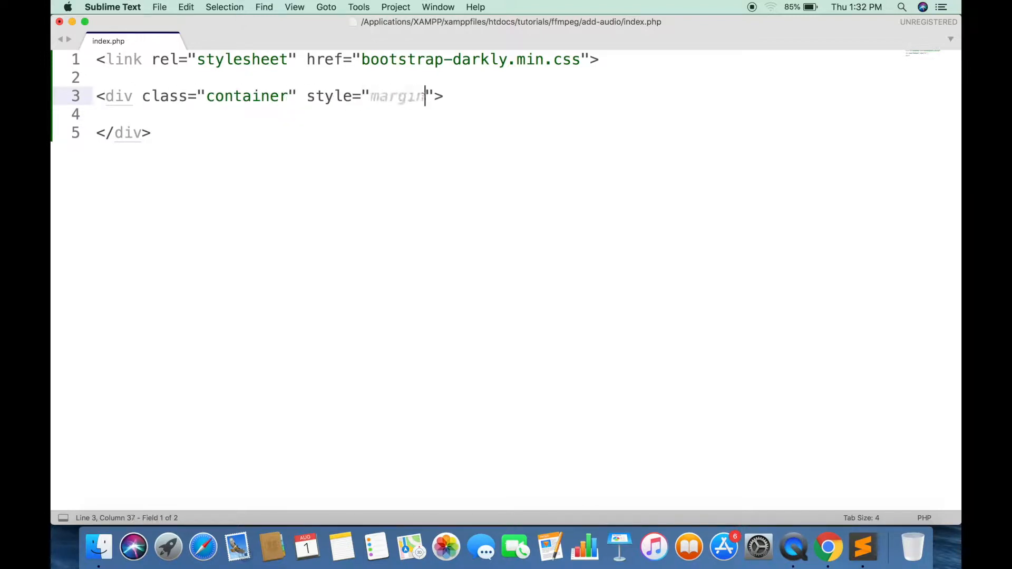
pyautogui.write('-top: 10')
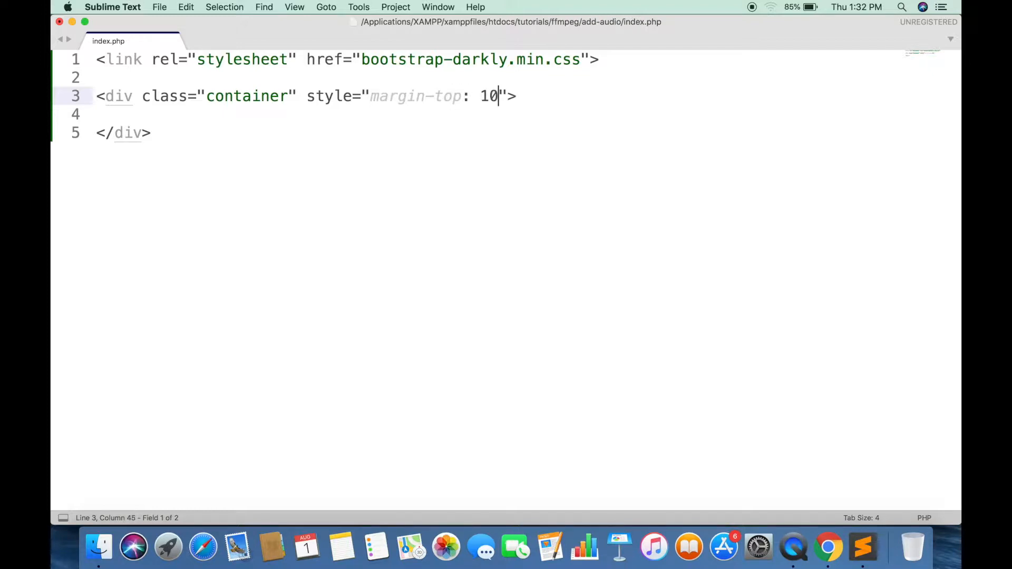
pyautogui.write('0px;')
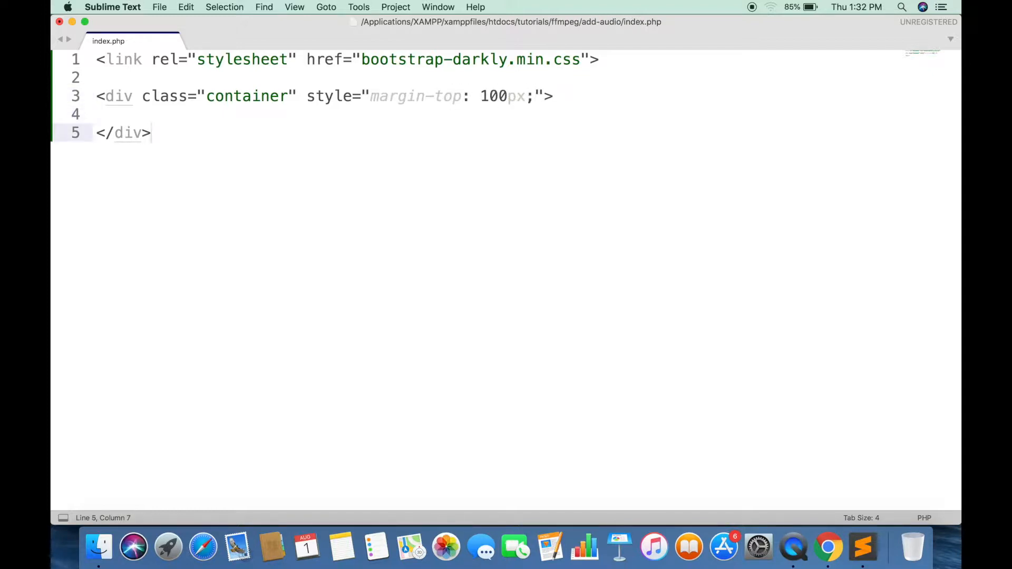
pyautogui.write('<div>')
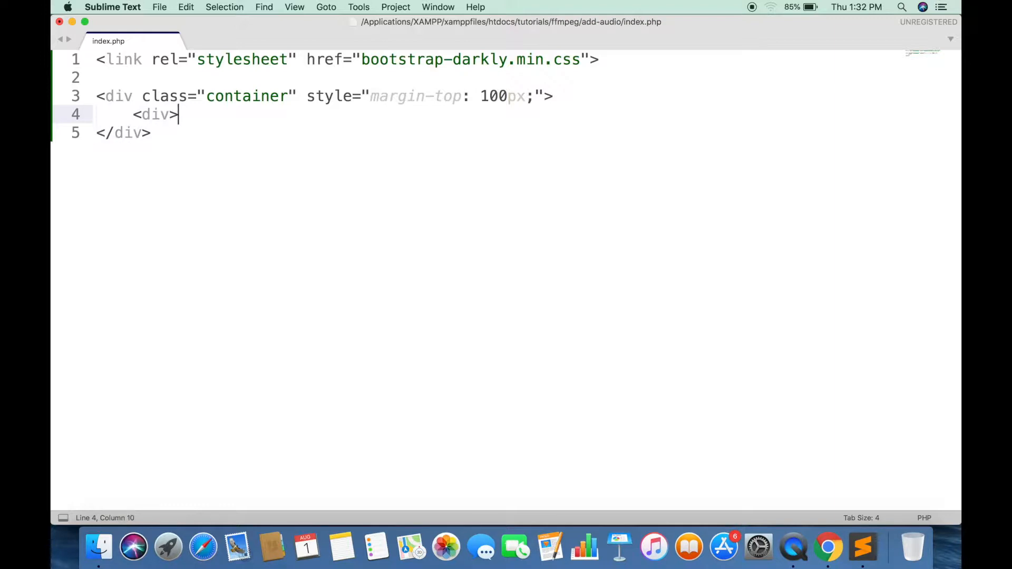
pyautogui.write('class="row"')
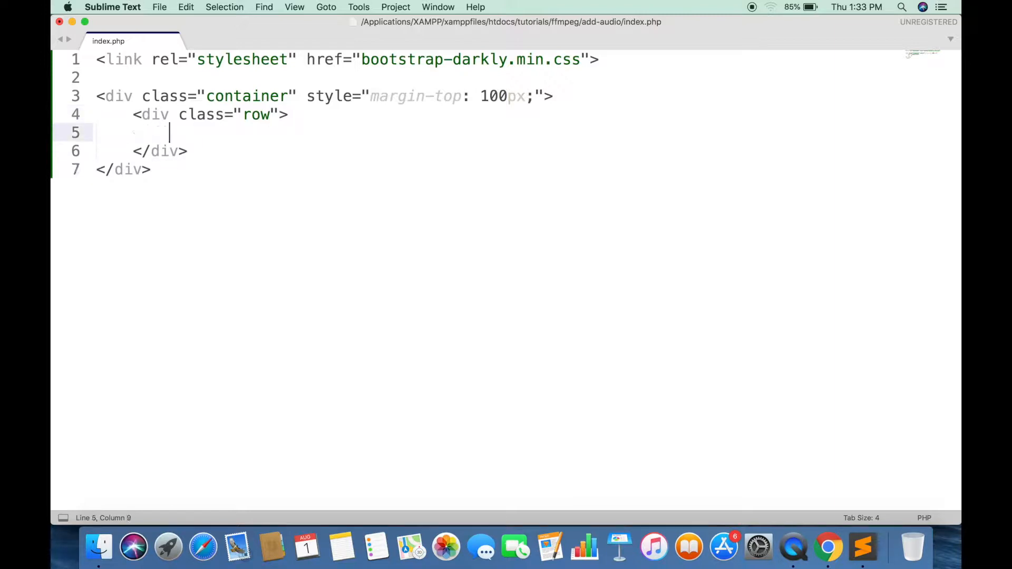
pyautogui.write('<div class="offset-">')
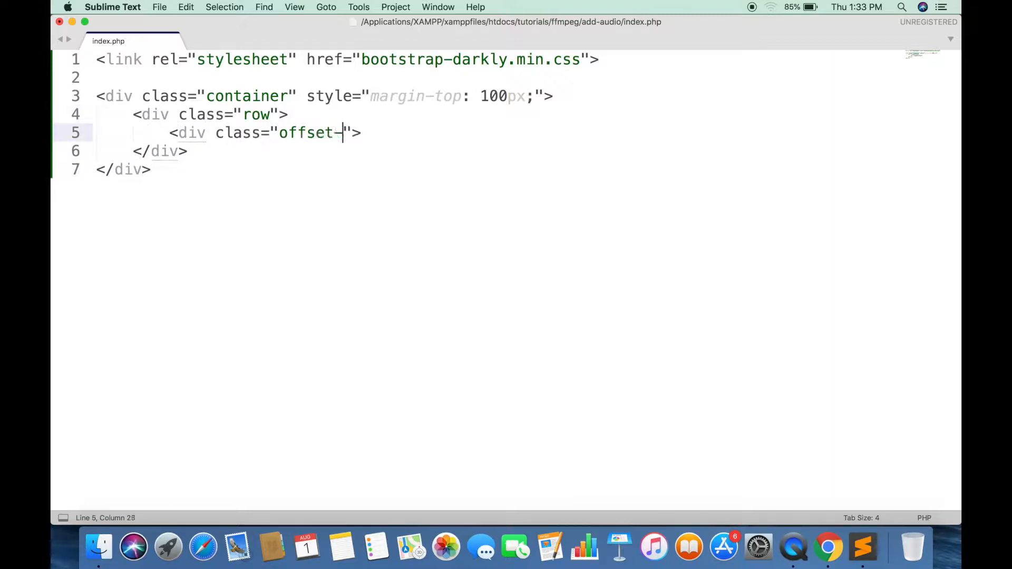
pyautogui.write('md-4 col')
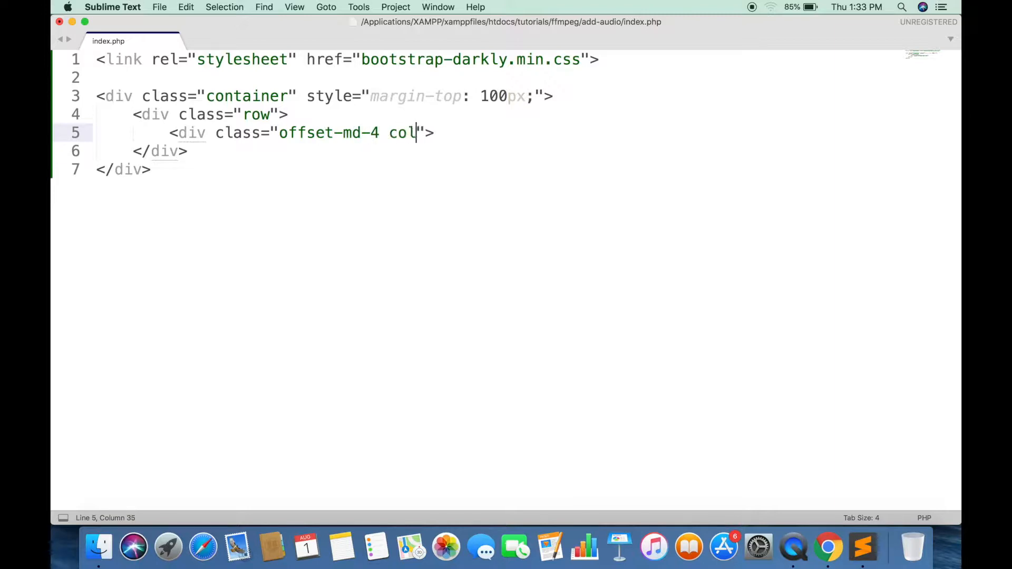
pyautogui.write('-md-6')
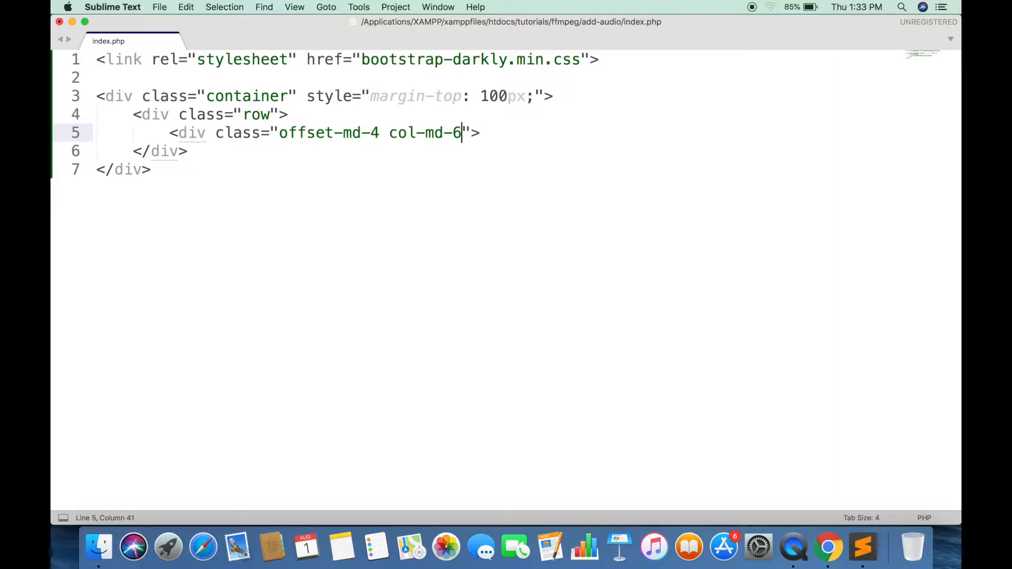
# Step: Add a POST form with multipart/form-data enctype inside the column and preview it in Chrome
pyautogui.press('enter')
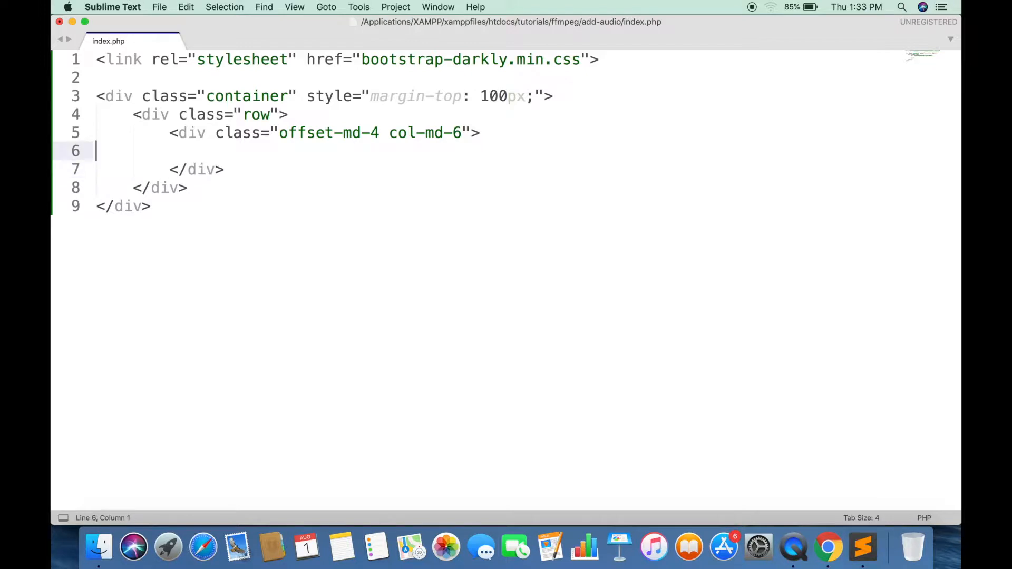
pyautogui.write('<form>')
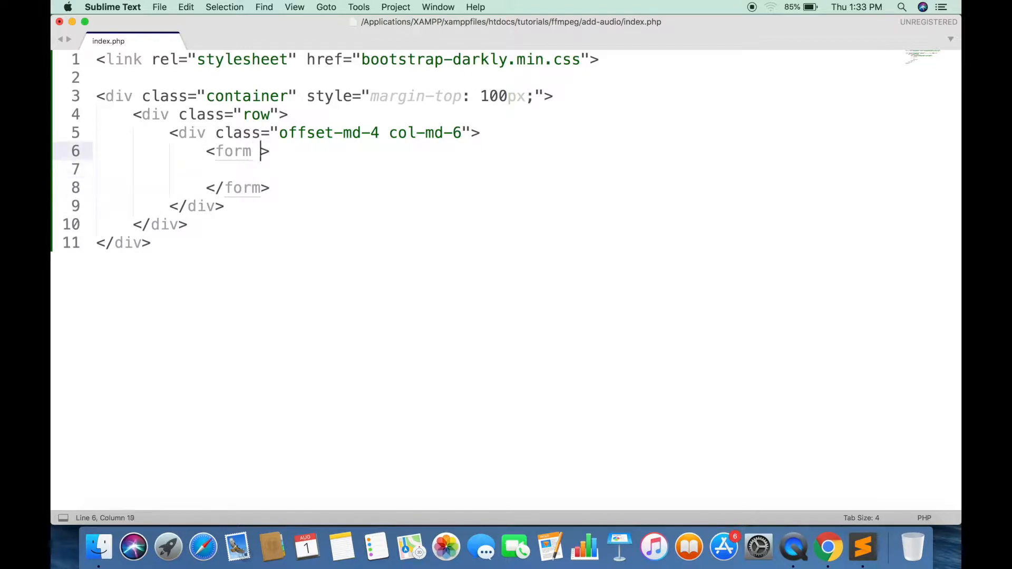
pyautogui.write('method="POST"')
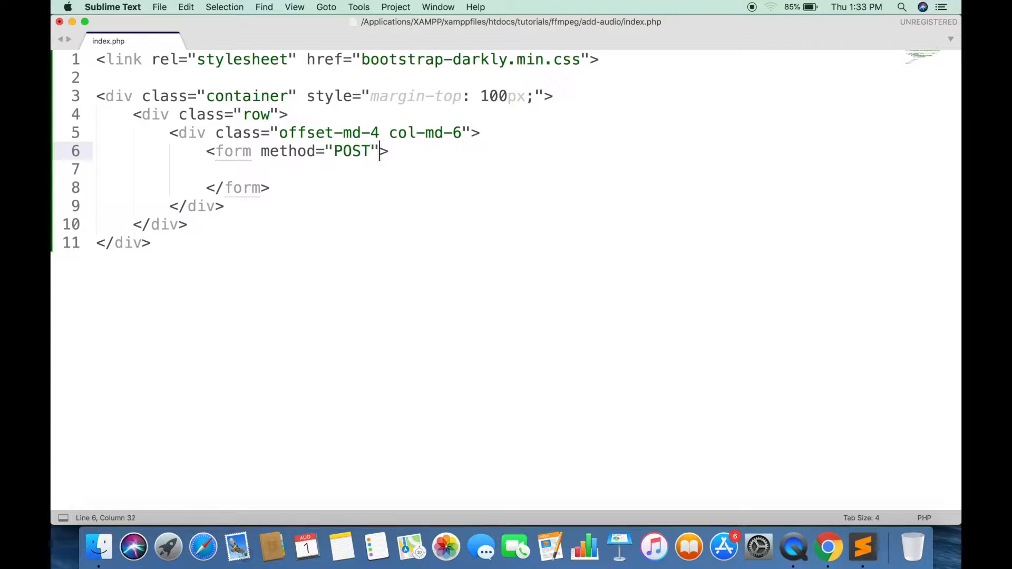
pyautogui.write('enctype=')
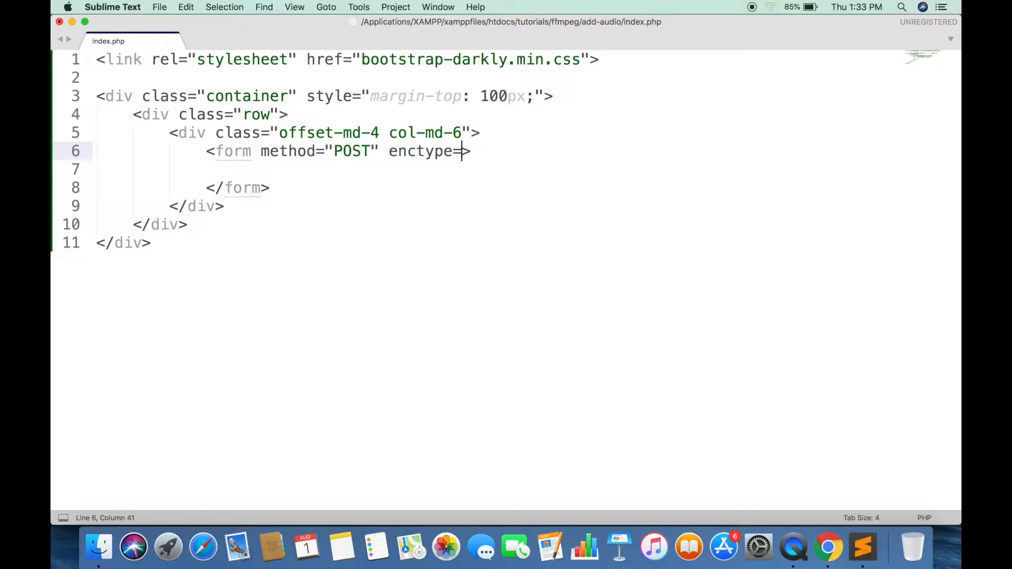
pyautogui.write('"multipart"')
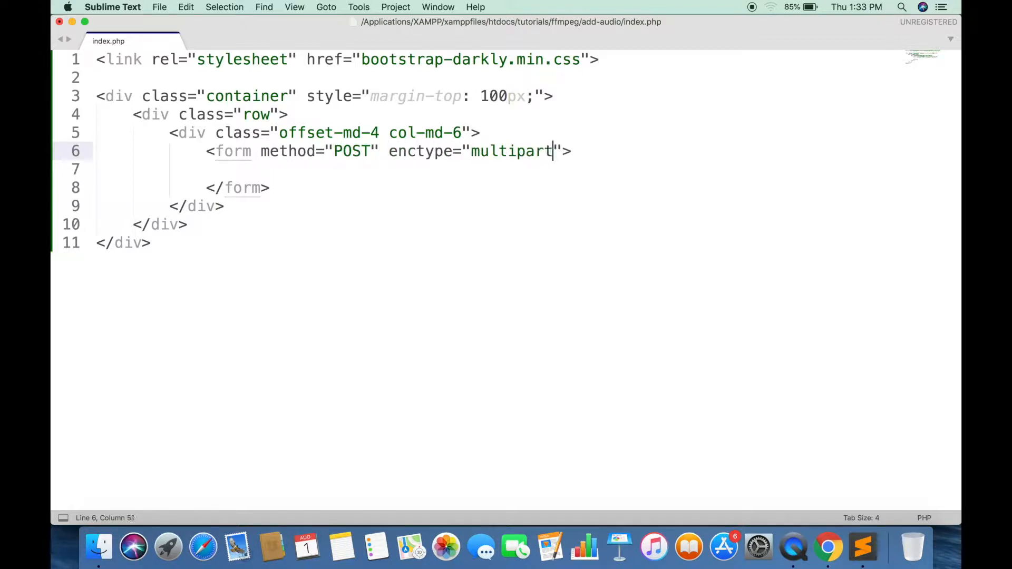
pyautogui.write('/form-data')
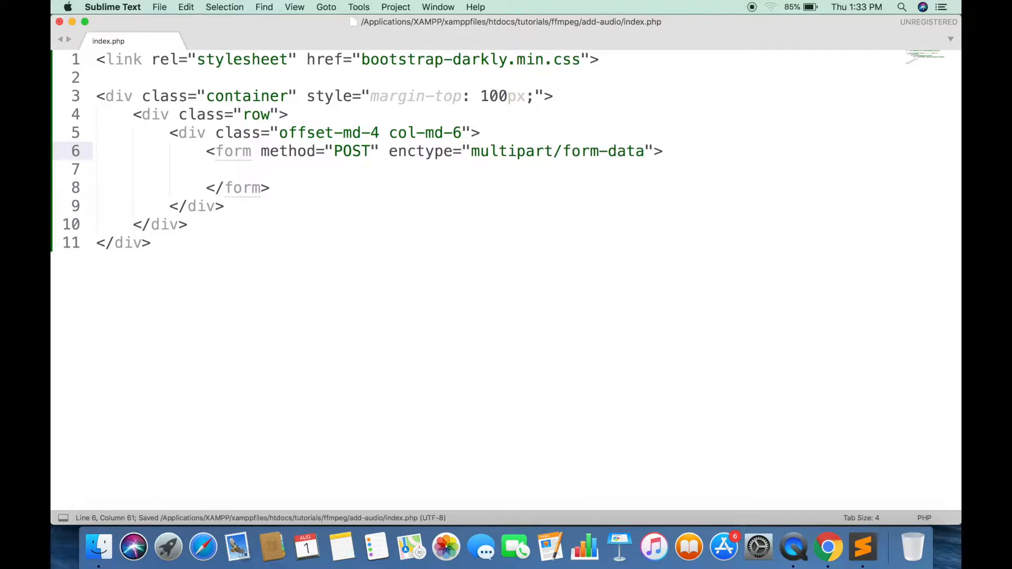
pyautogui.click(828, 548)
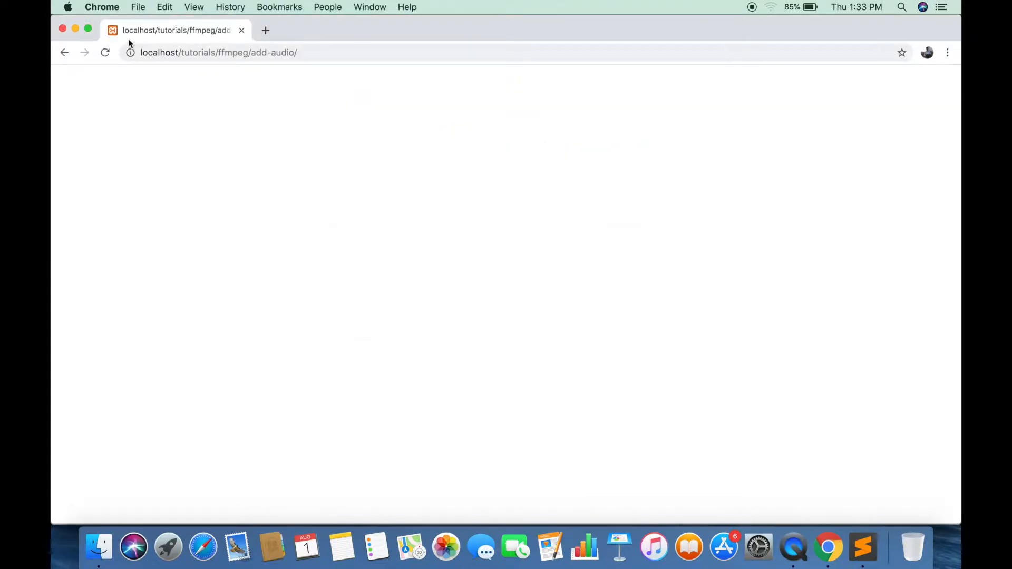
pyautogui.press('Cmd+Tab')
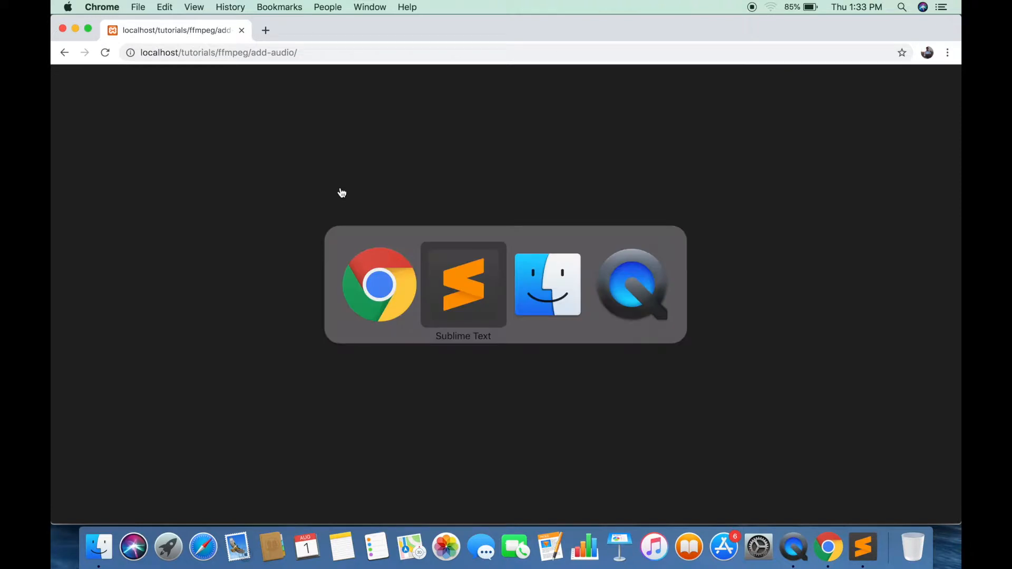
# Step: Add a form-group div with the label 'Select video' inside the form
pyautogui.click(463, 285)
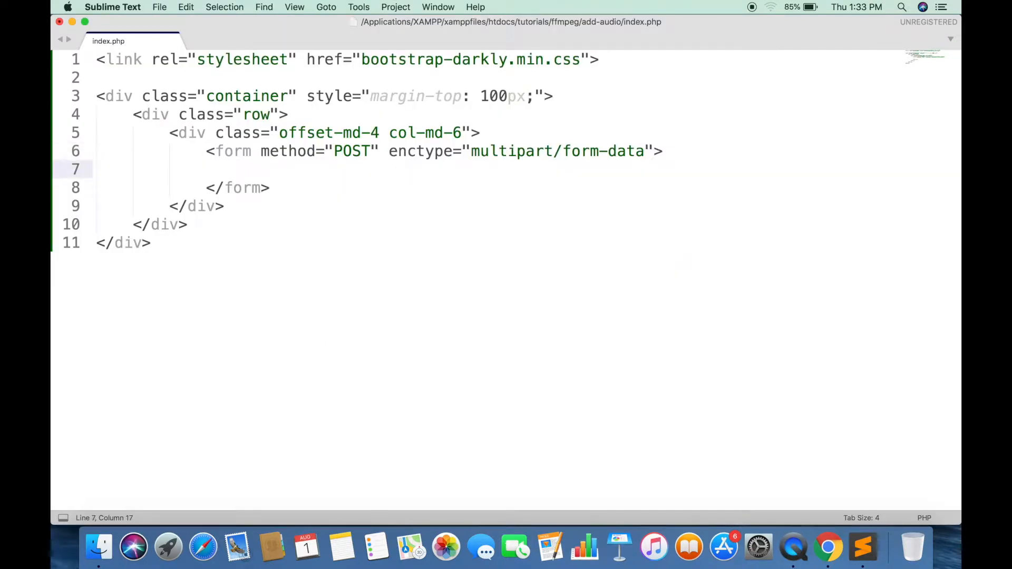
pyautogui.write('<div>')
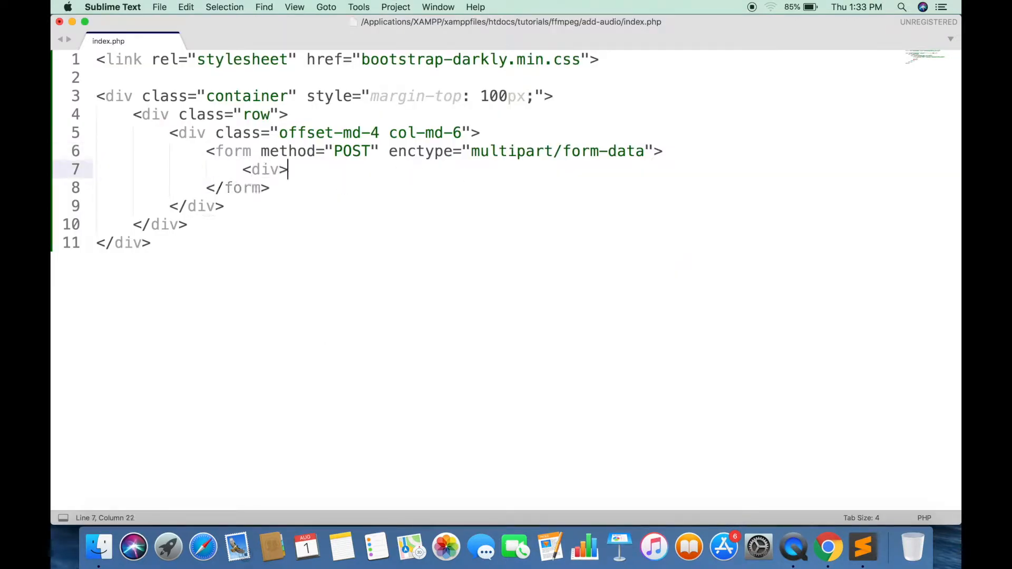
pyautogui.write('class="for"')
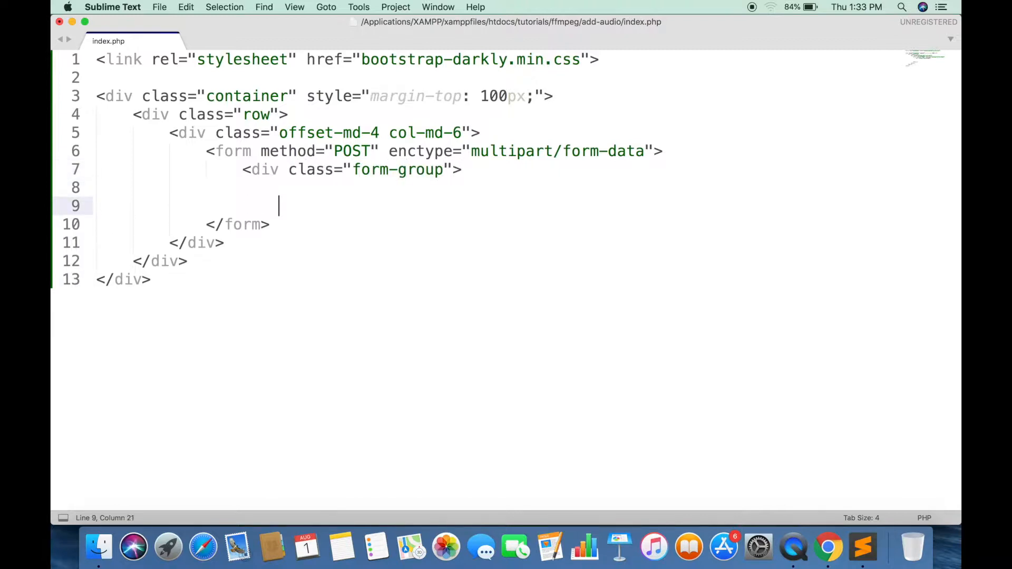
pyautogui.write('<a')
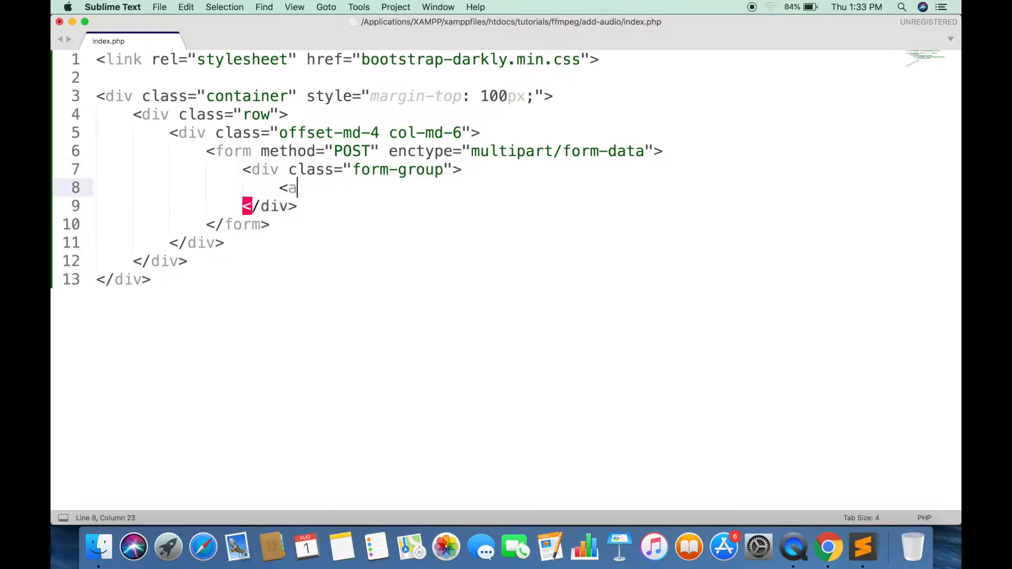
pyautogui.write('label>S')
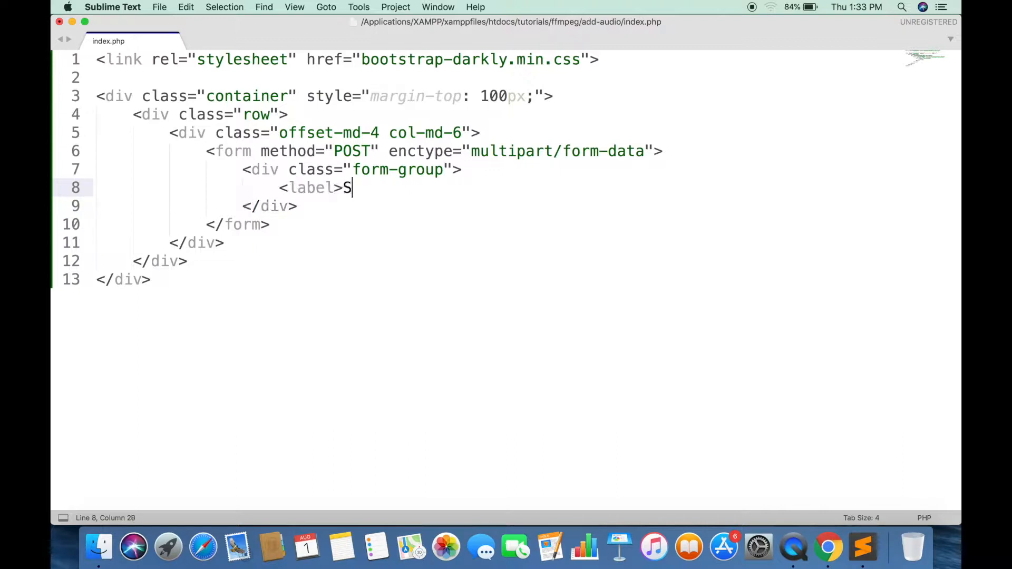
pyautogui.write('elect video<')
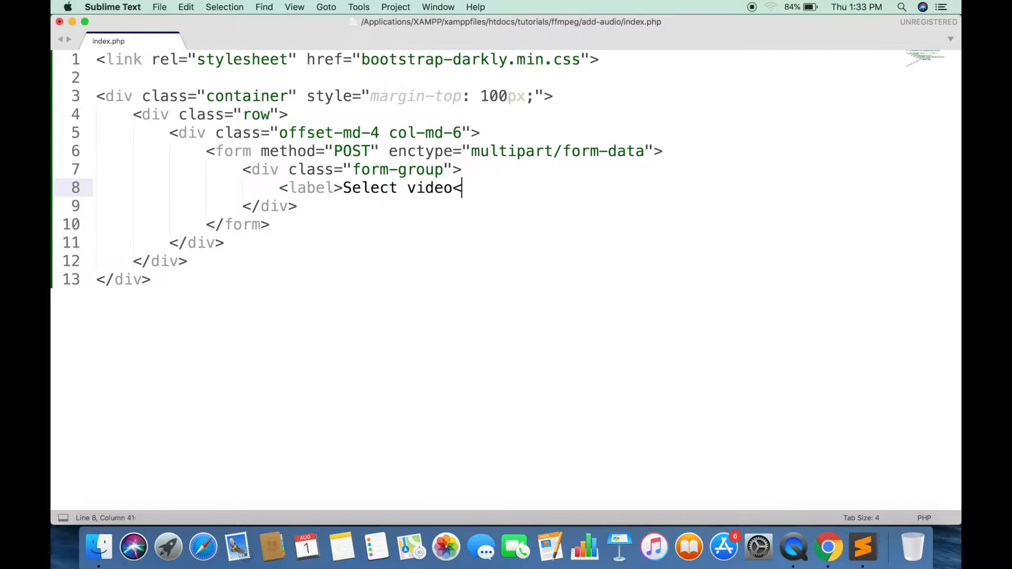
pyautogui.write('/label>')
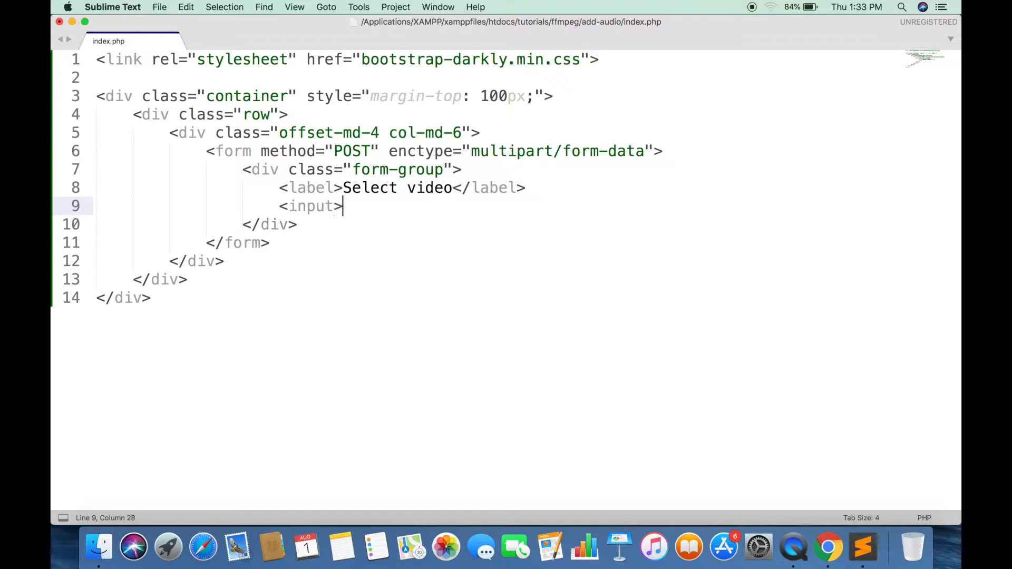
# Step: Add a file input named video with class form-control below the label
pyautogui.write('type="file"')
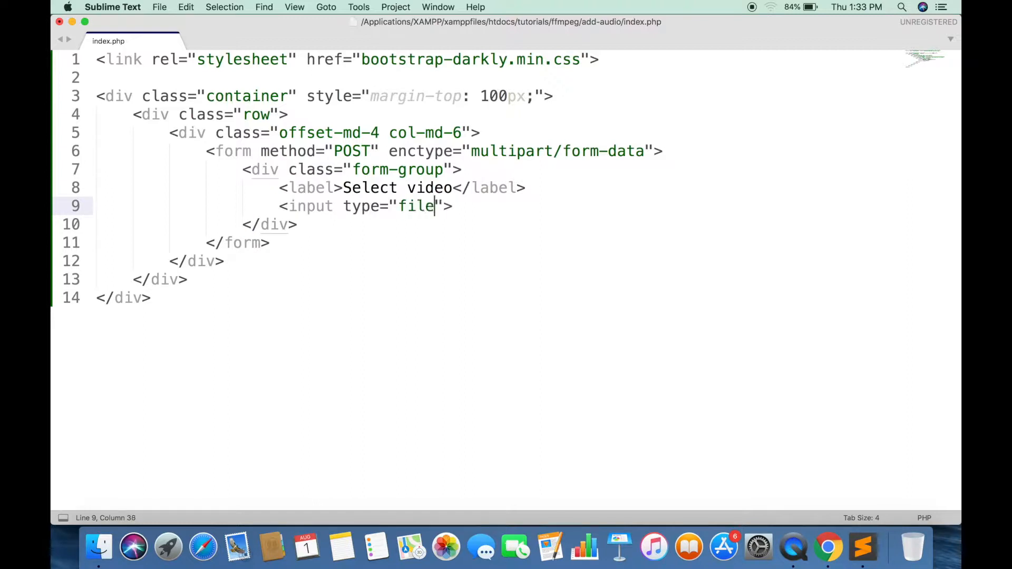
pyautogui.write('name="vid')
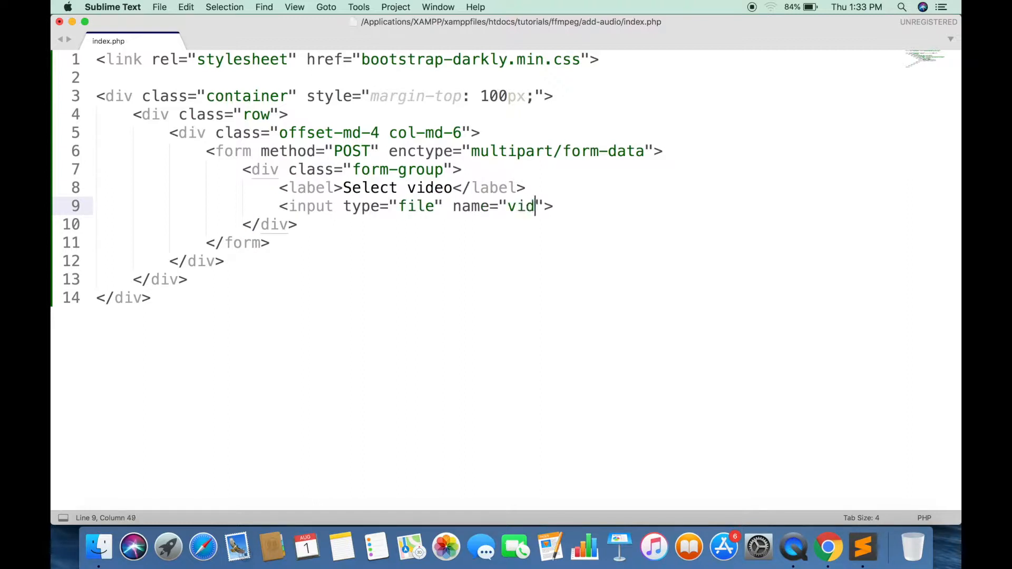
pyautogui.write('eo" class="')
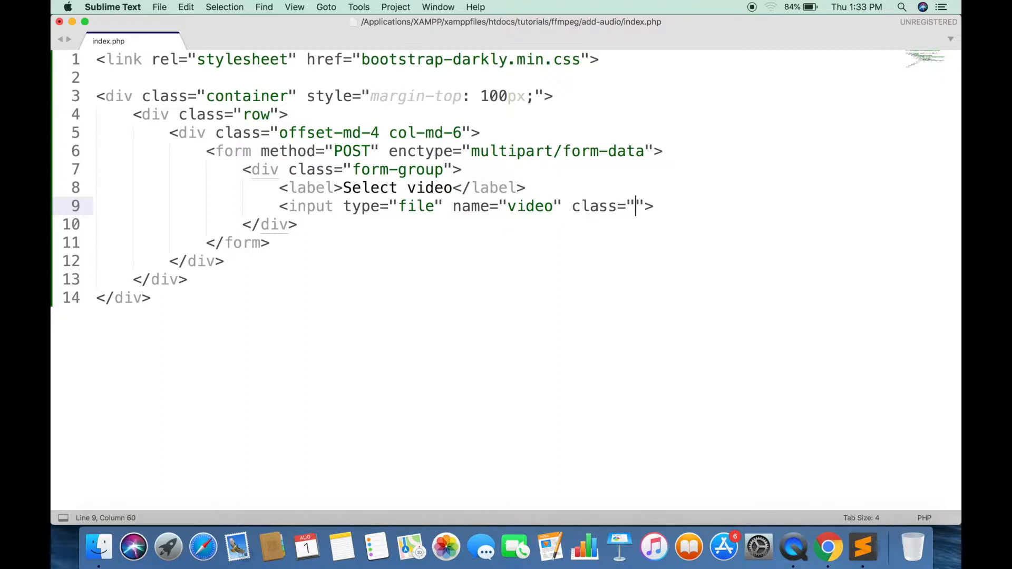
pyautogui.write('form-control')
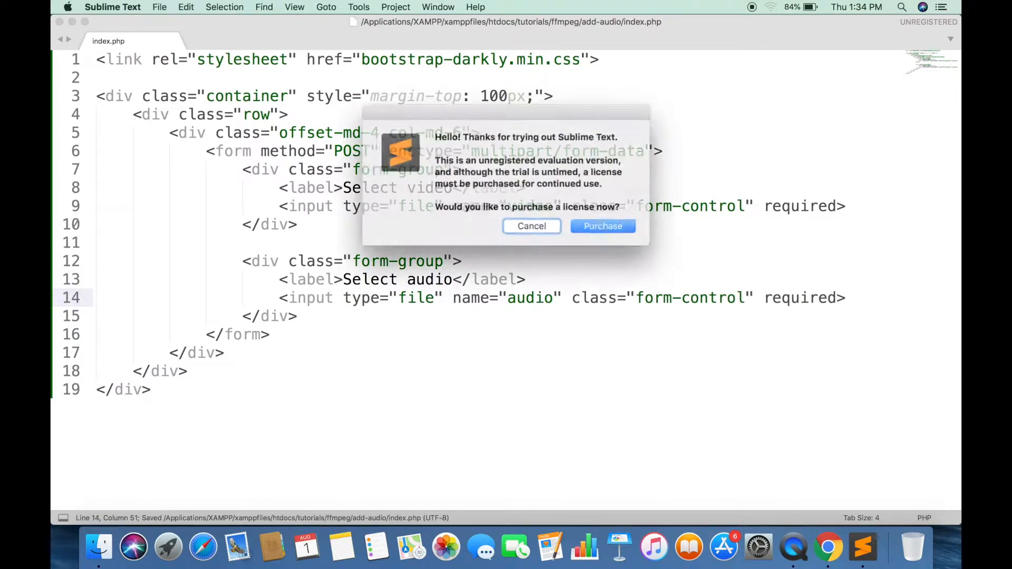
# Step: Add a btn-success submit input with value 'Add Audio' below the upload fields
pyautogui.click(531, 226)
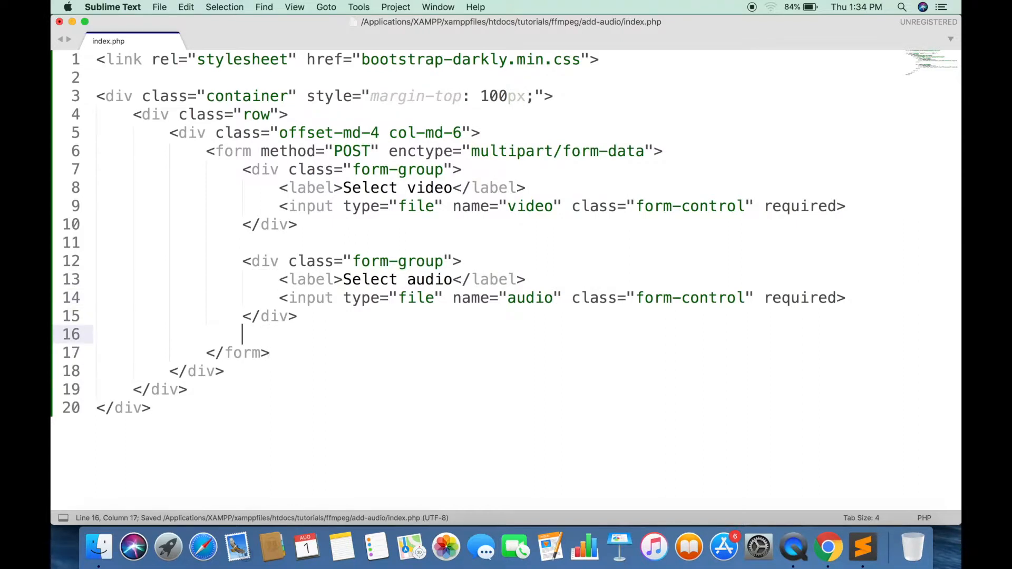
pyautogui.write('<input>')
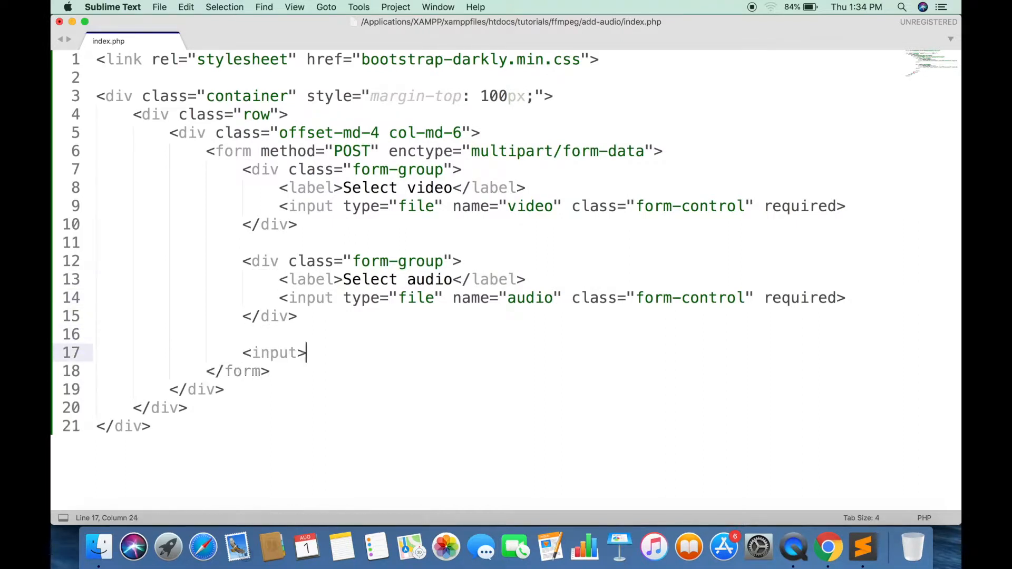
pyautogui.write('type')
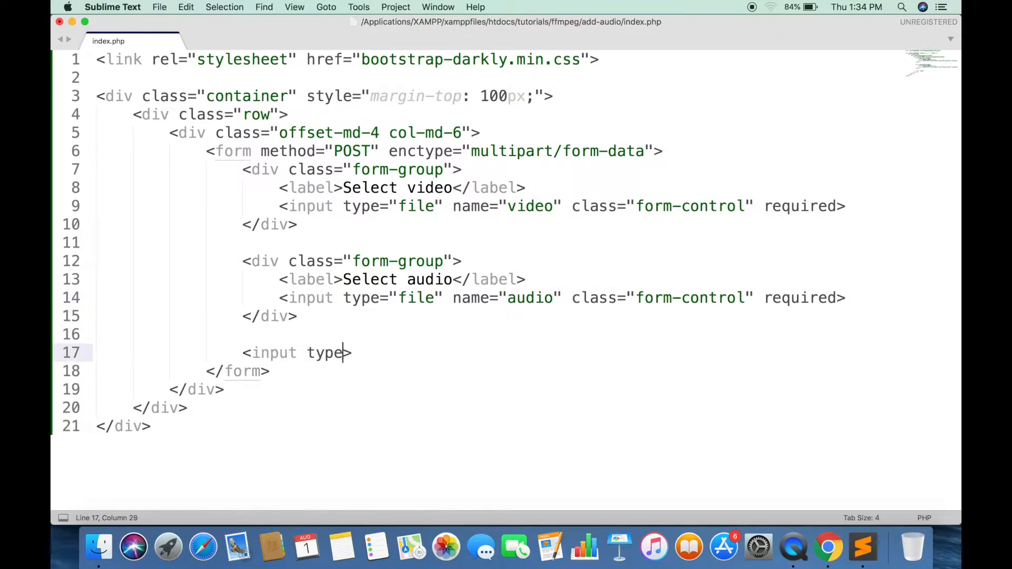
pyautogui.write('="subm')
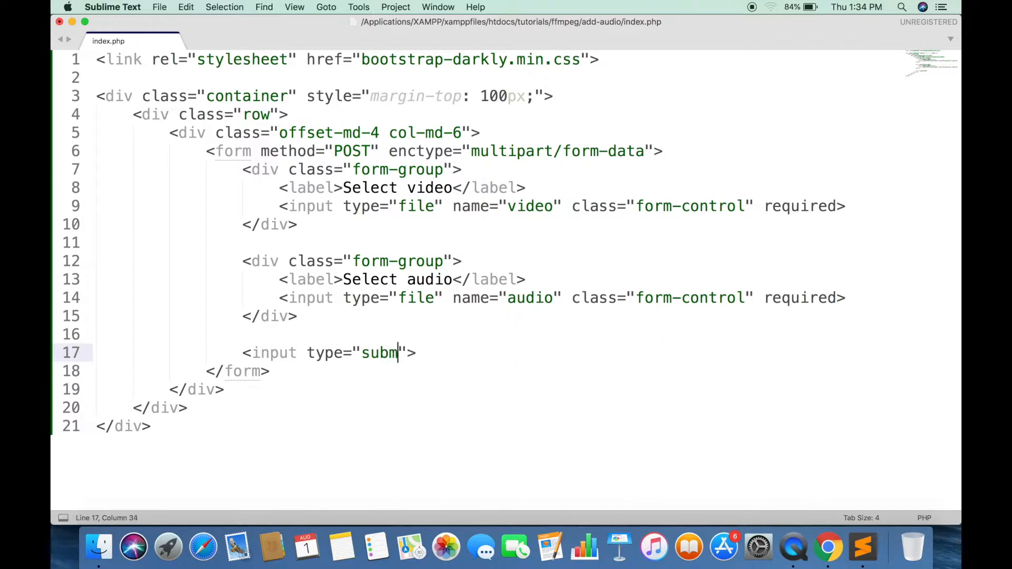
pyautogui.write('it" class="btn btn-succ')
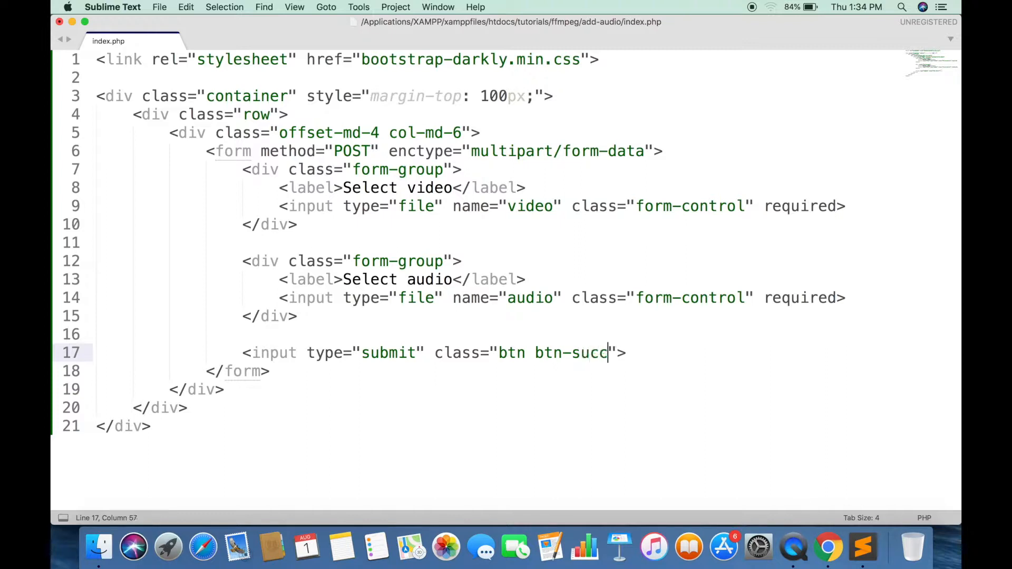
pyautogui.write('ess" value="')
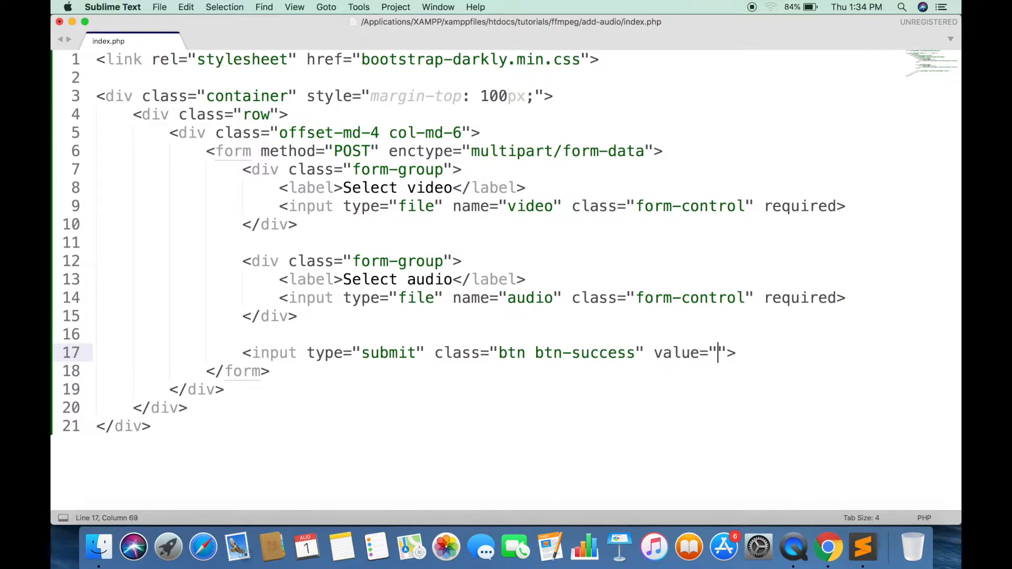
pyautogui.write('Add')
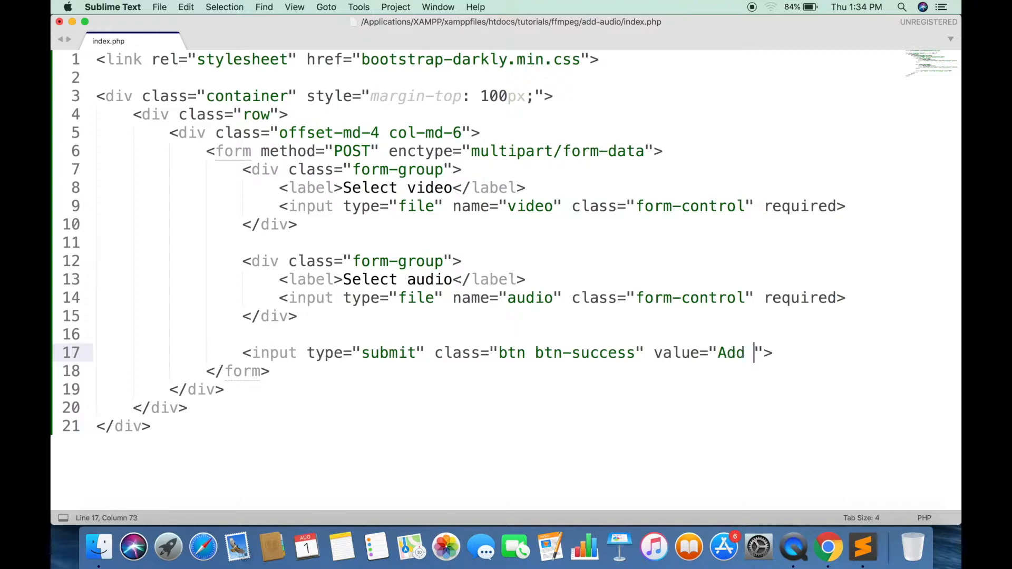
pyautogui.write('Audio')
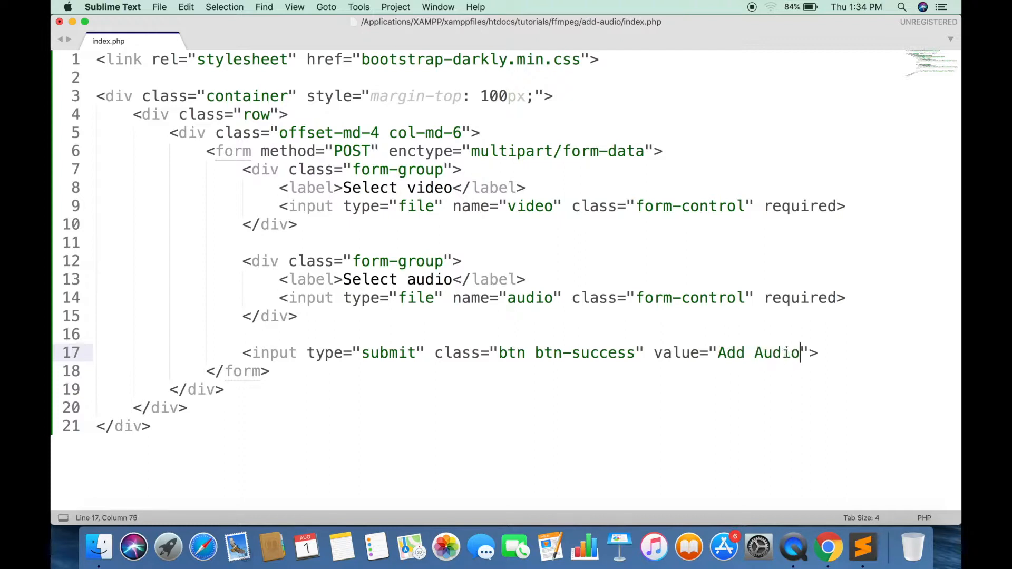
# Step: Preview the form in Chrome, then start a PHP block in index.php
pyautogui.click(829, 547)
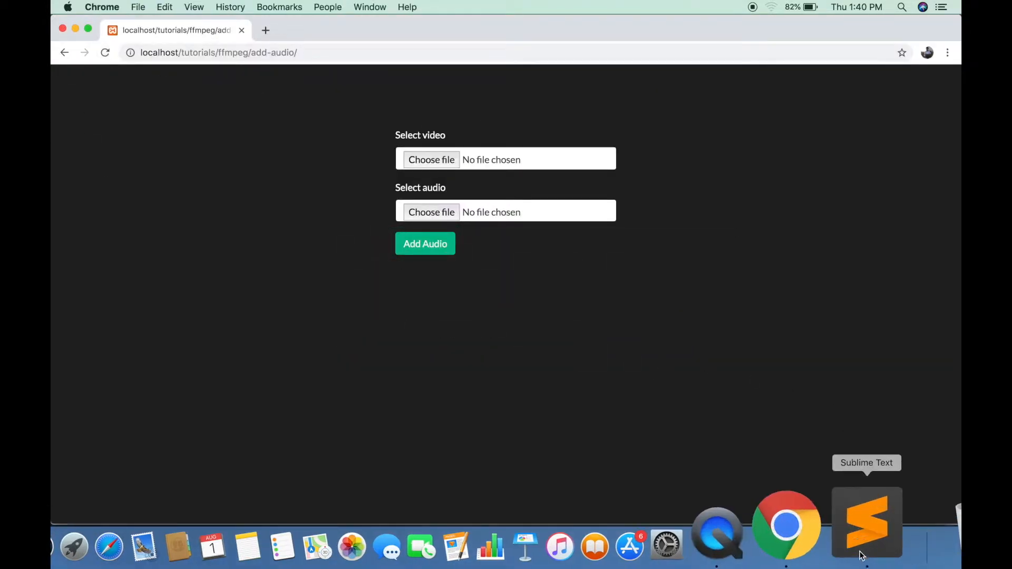
pyautogui.click(866, 521)
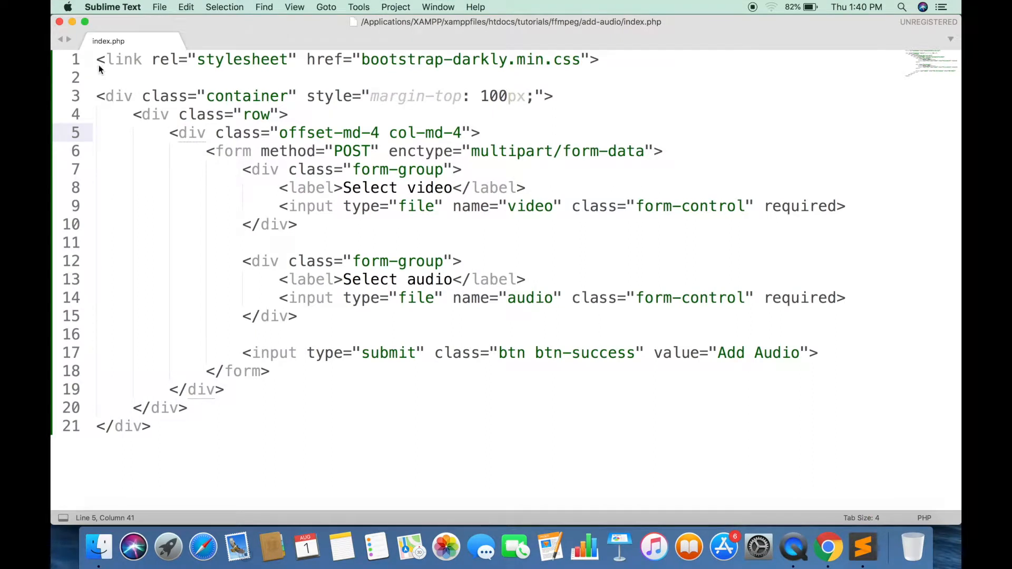
pyautogui.write('<?php')
pyautogui.write('?>')
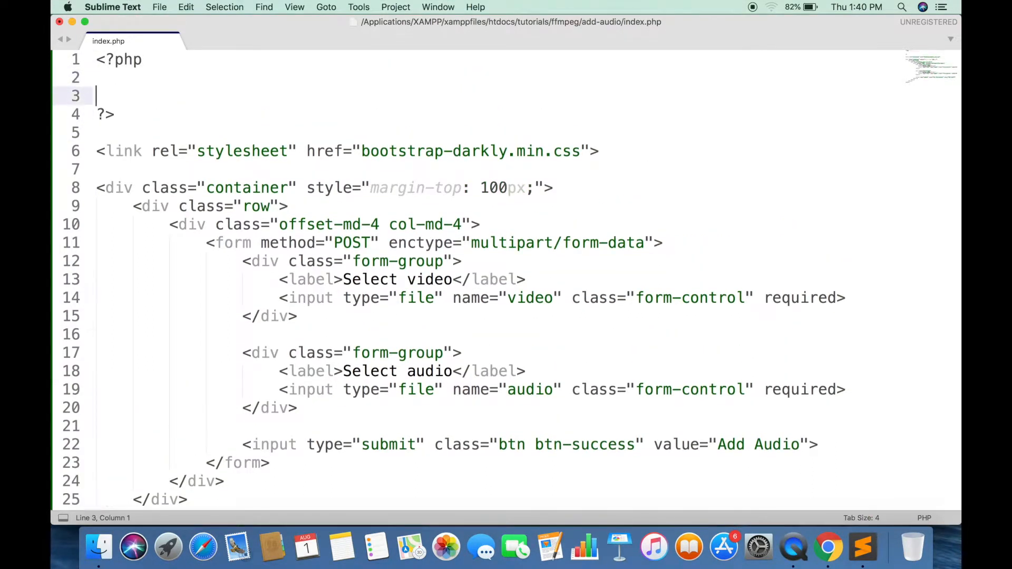
# Step: Open an if-block checking that $_SERVER["REQUEST_METHOD"] equals "POST"
pyautogui.write('if (')
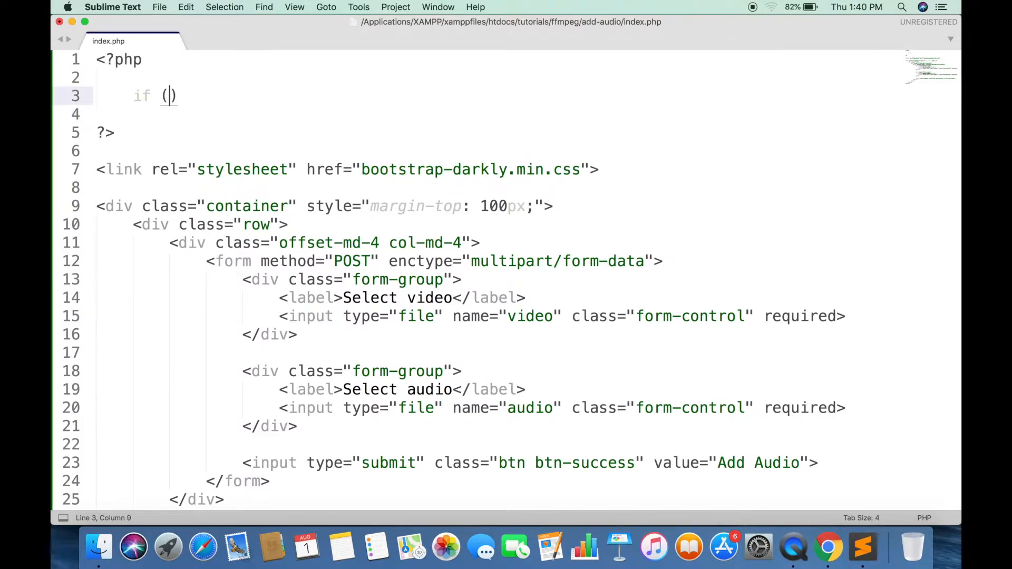
pyautogui.write('$_SERVER[')
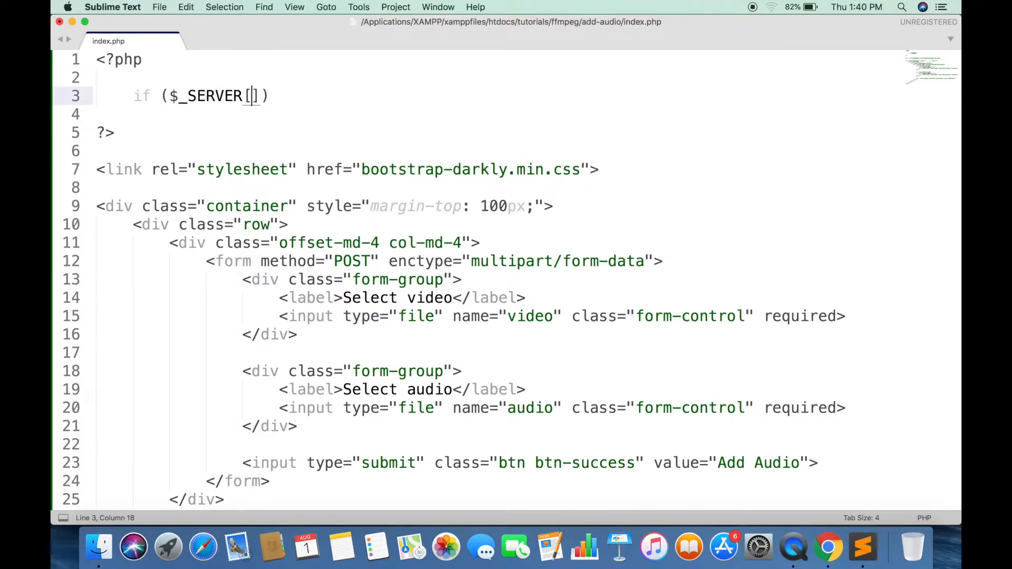
pyautogui.write('"REQUEST_M"')
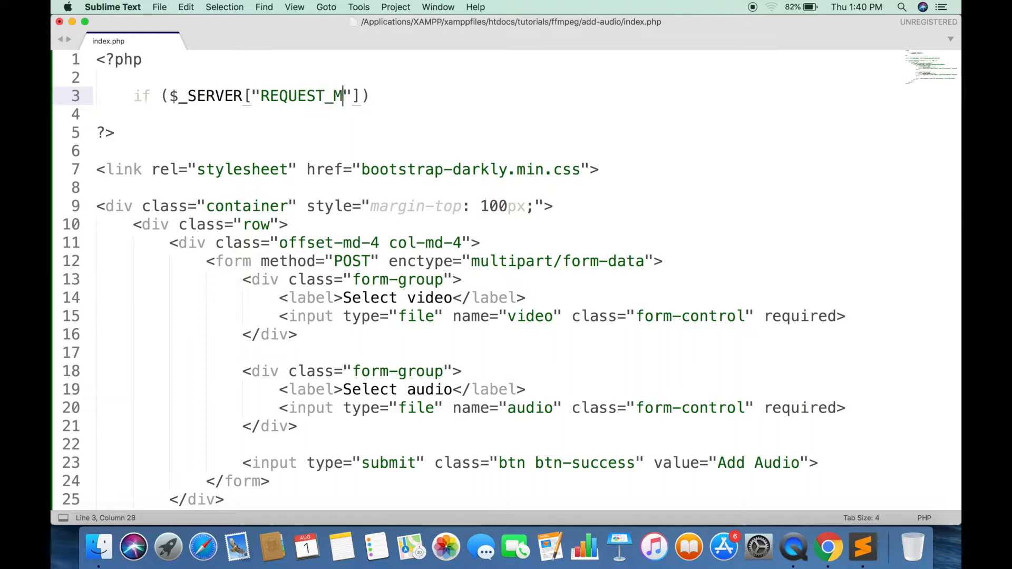
pyautogui.write('ETHOD"] ==')
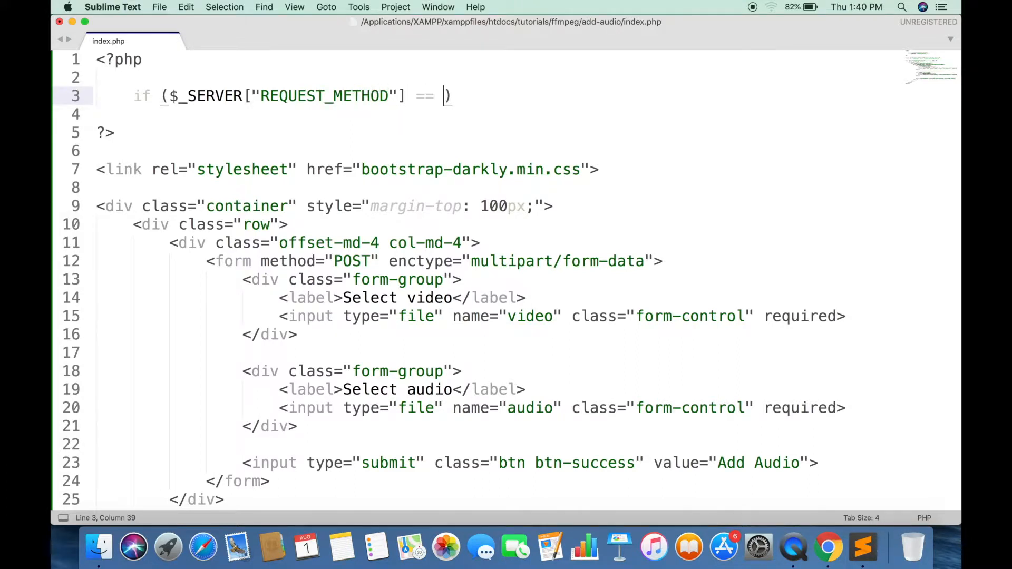
pyautogui.write('"POST"')
pyautogui.write('$vi')
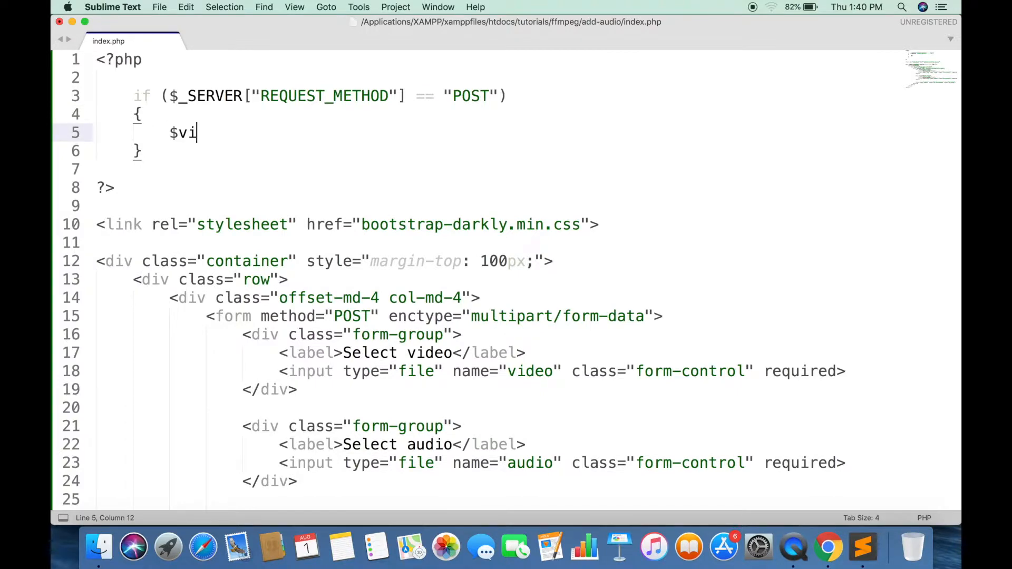
# Step: Store the video and audio $_FILES tmp_name paths in $video and $audio
pyautogui.write('deo = $_FILES["video"')
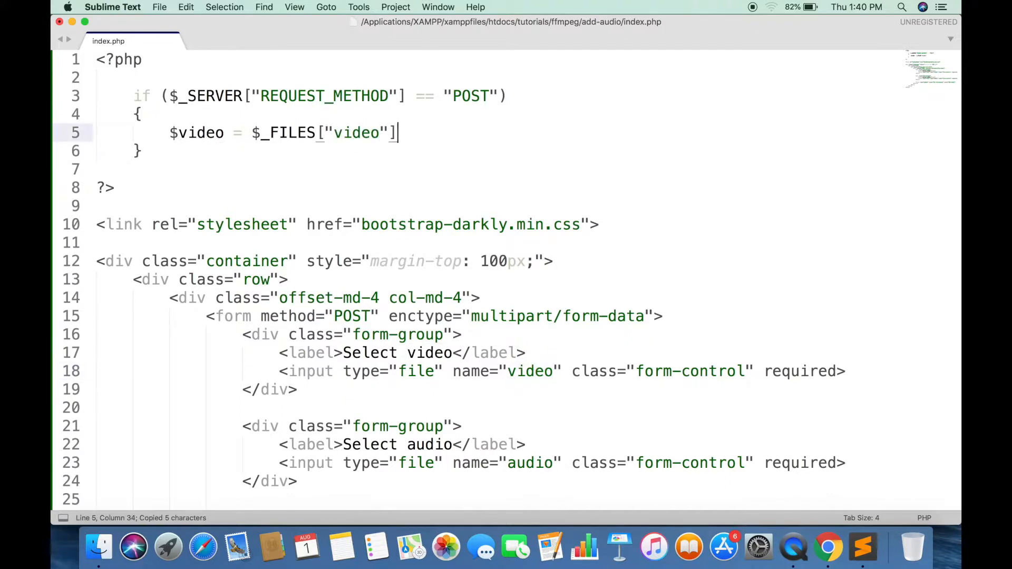
pyautogui.write('["tmp_name"]')
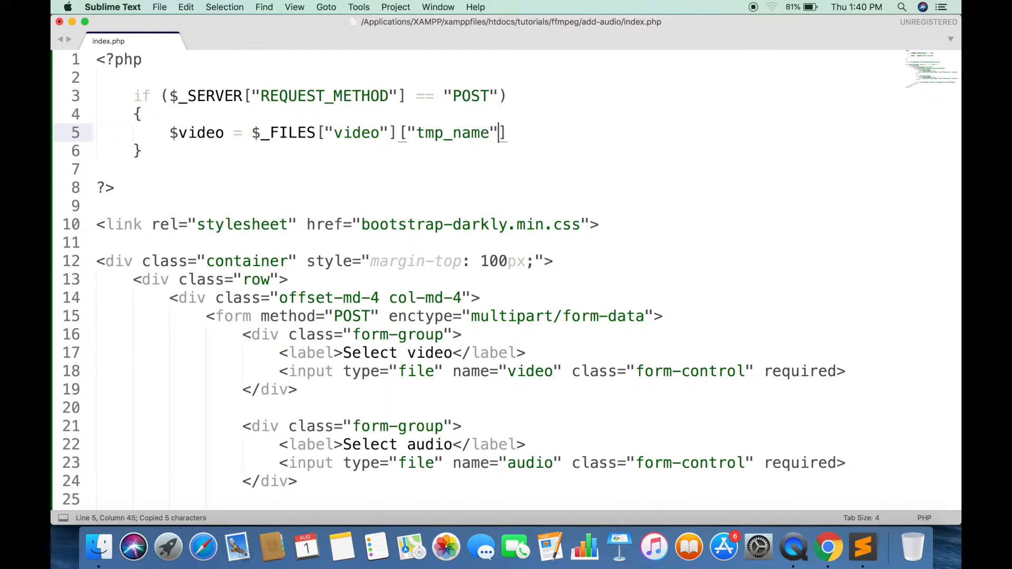
pyautogui.write(';')
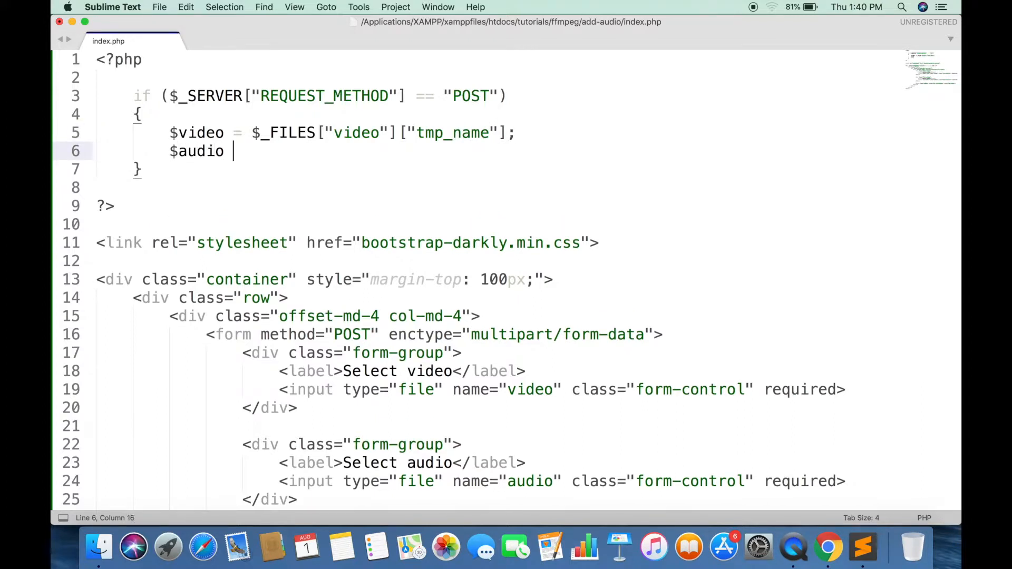
pyautogui.write('= $_FILES[""')
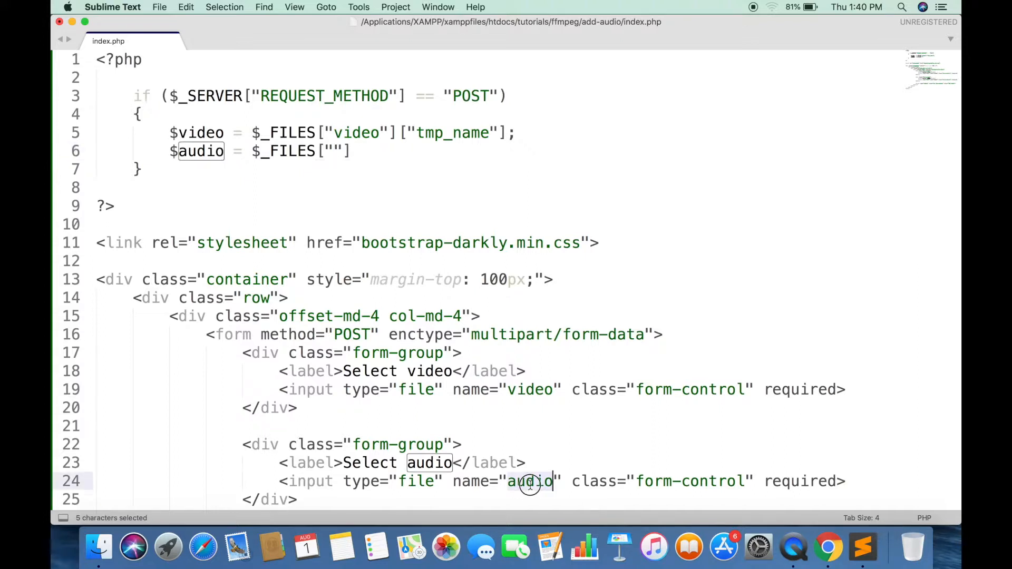
pyautogui.write('audio')
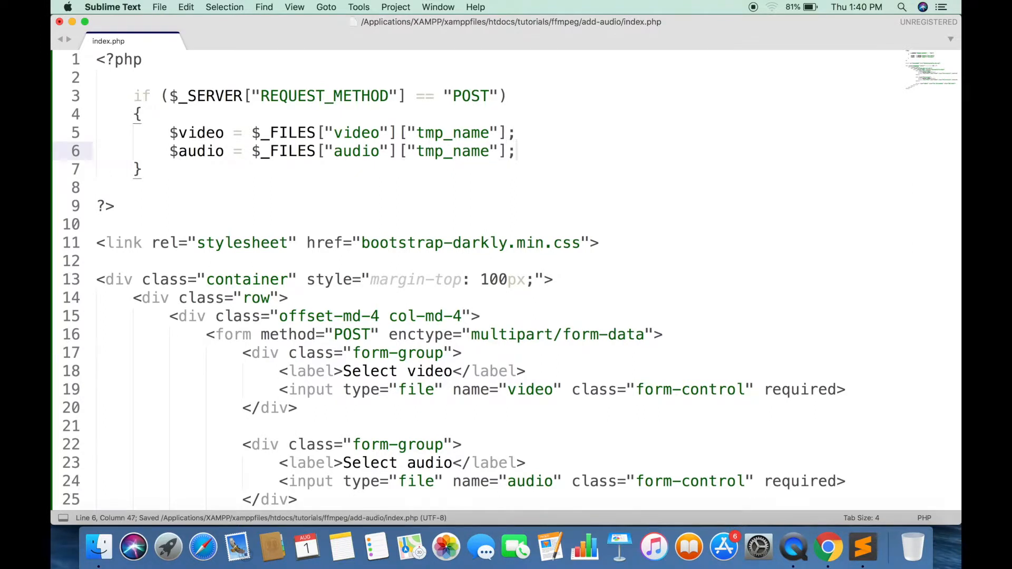
# Step: Start $command calling /usr/local/bin/ffmpeg with -i inputs including $audio and -c:v copy
pyautogui.write('$com')
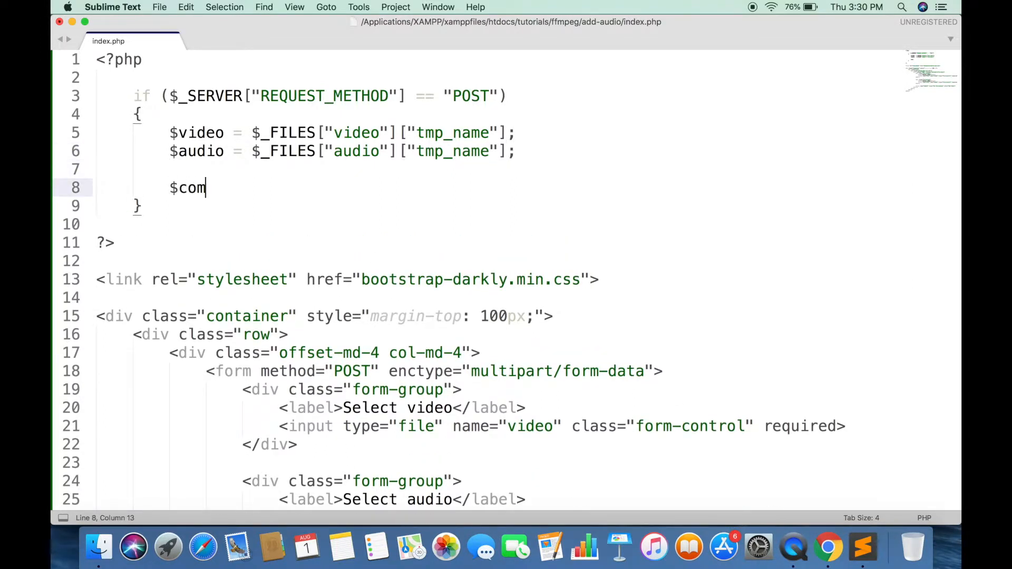
pyautogui.write('mand = ""')
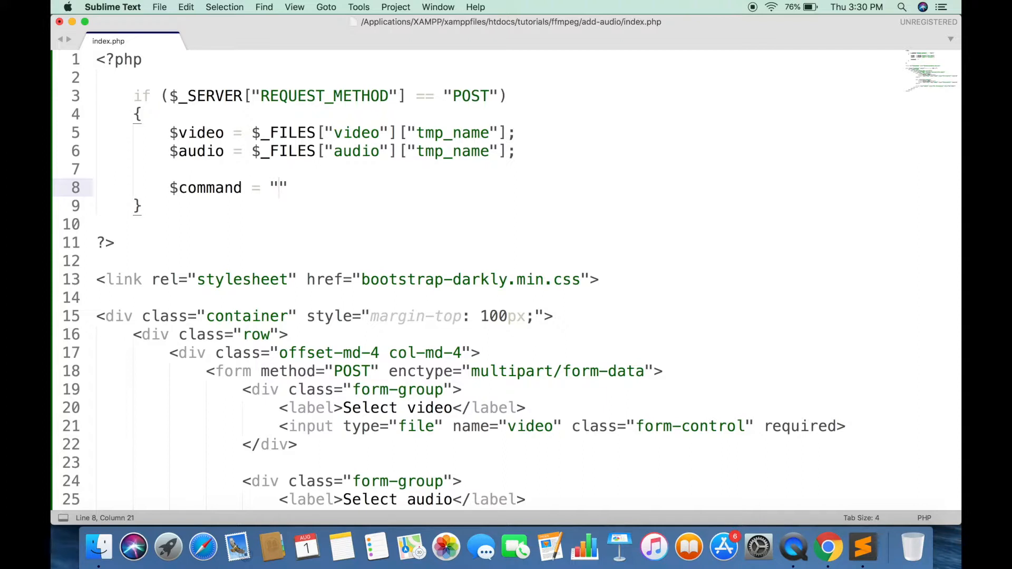
pyautogui.write('/usr')
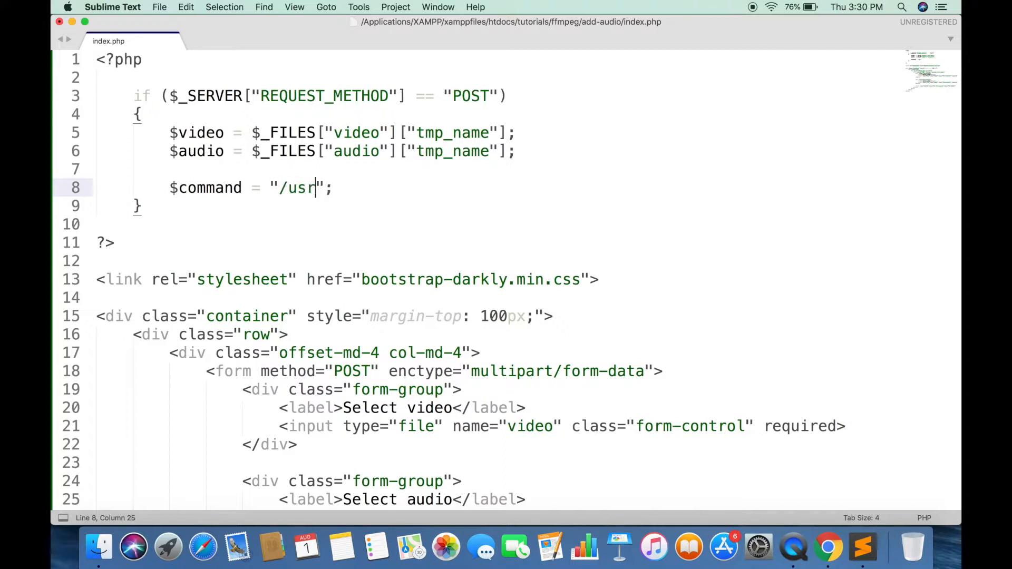
pyautogui.write('/local')
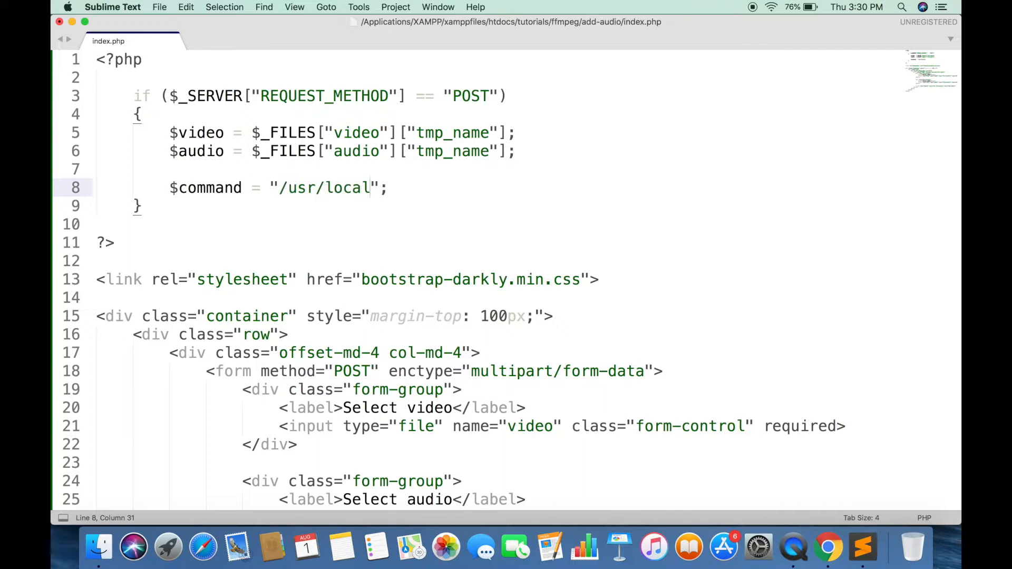
pyautogui.write('/bin/')
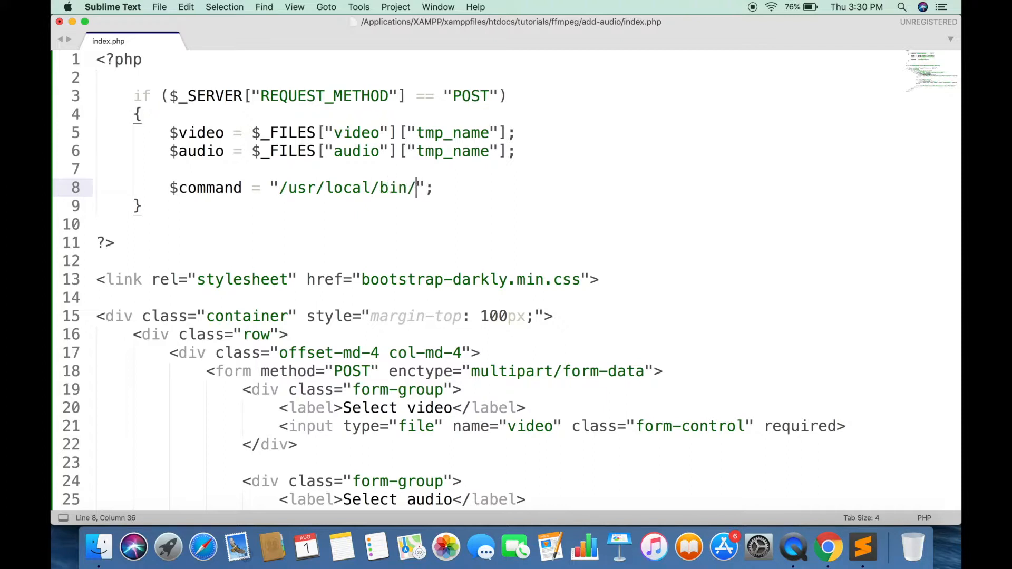
pyautogui.write('ffmpeg')
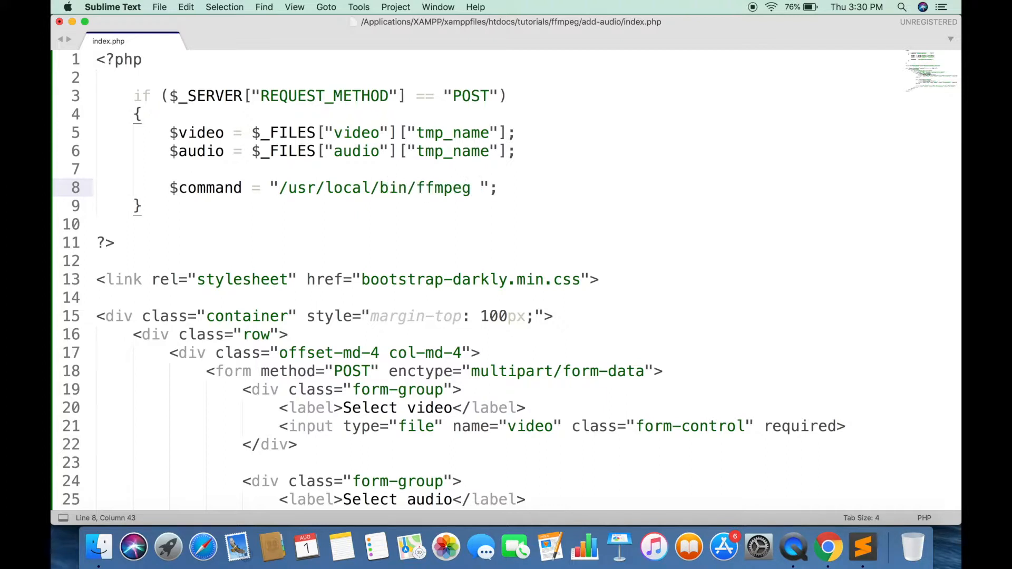
pyautogui.write('-i')
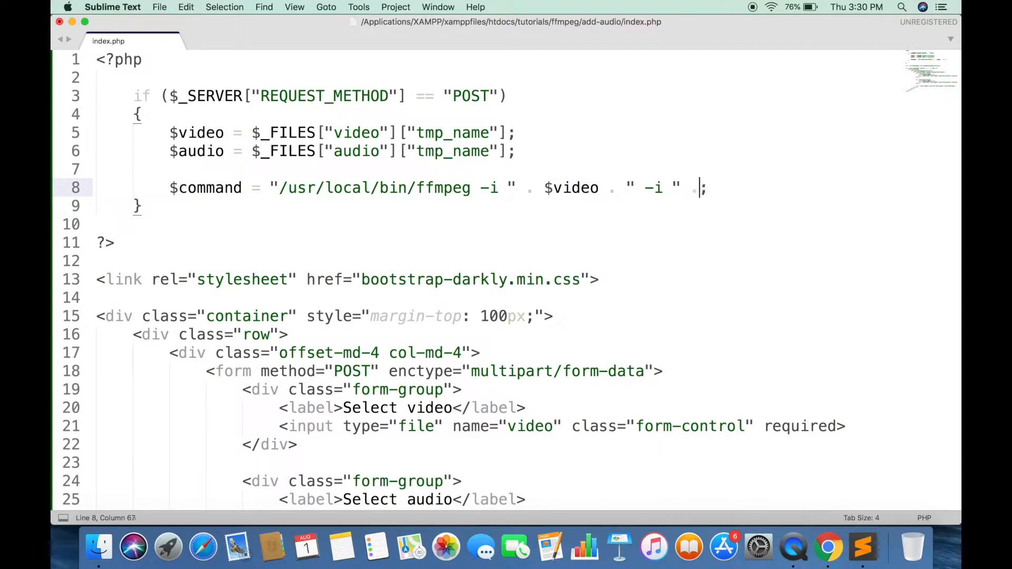
pyautogui.write('$audio . " "')
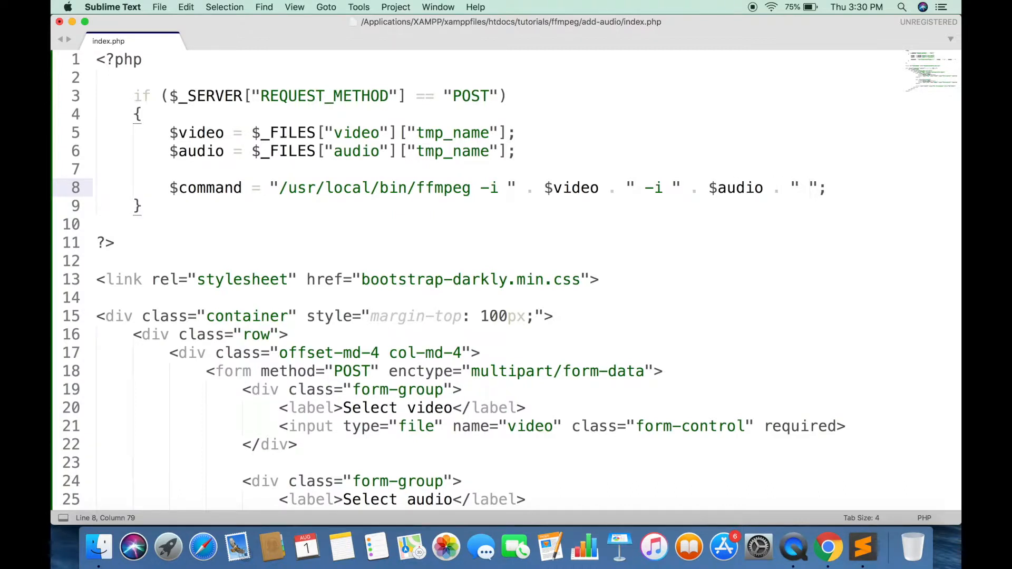
pyautogui.write('-c:v')
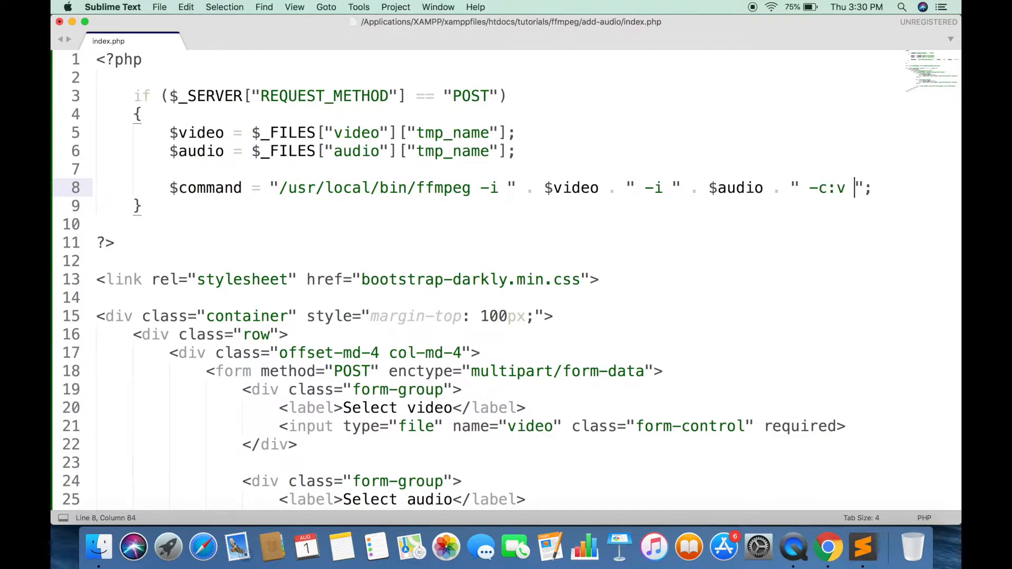
pyautogui.write('copy')
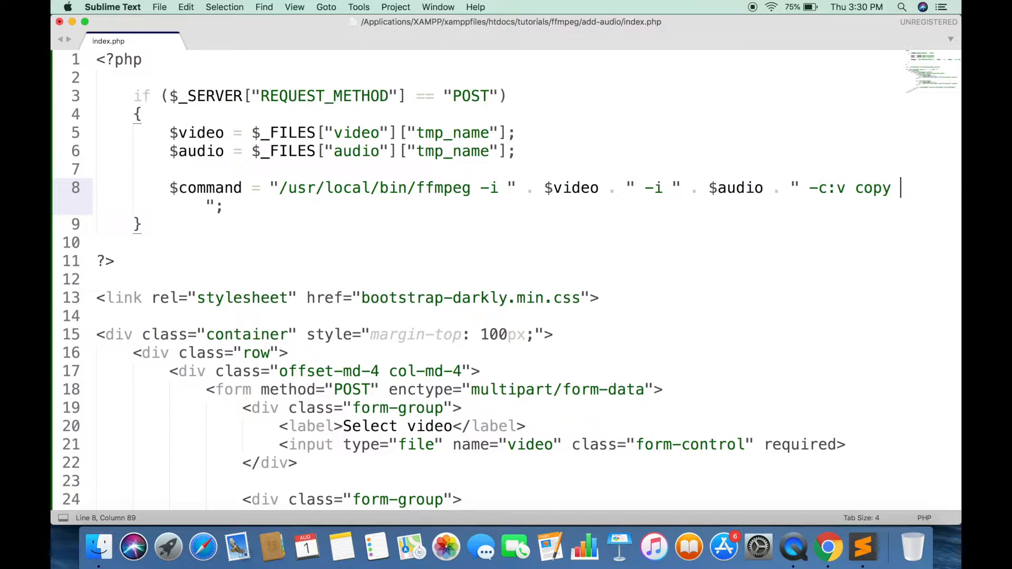
# Step: Add -map 0:v:0 and audio map options, output.mp4, and run it with system($command)
pyautogui.write('-map')
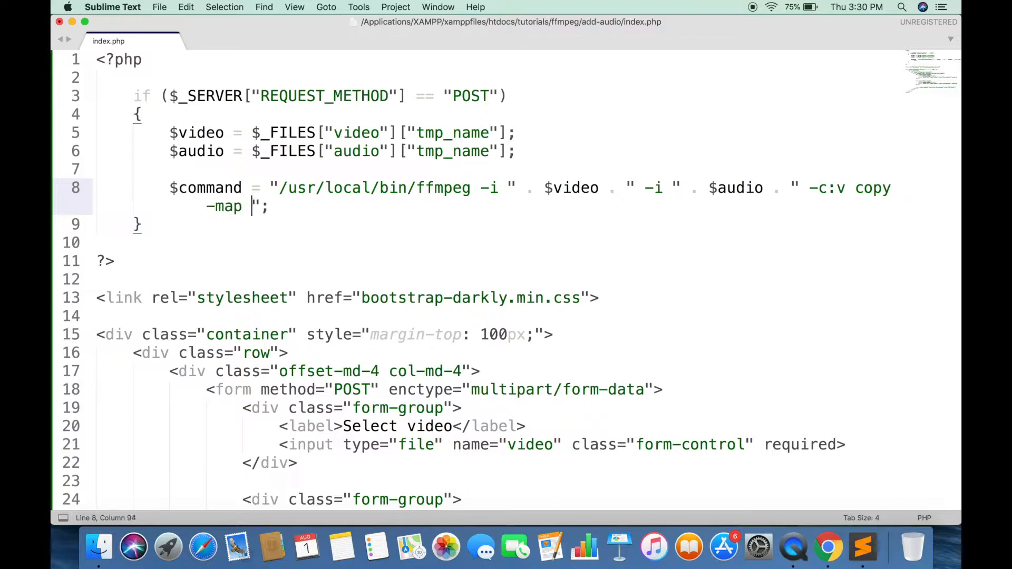
pyautogui.write('0:')
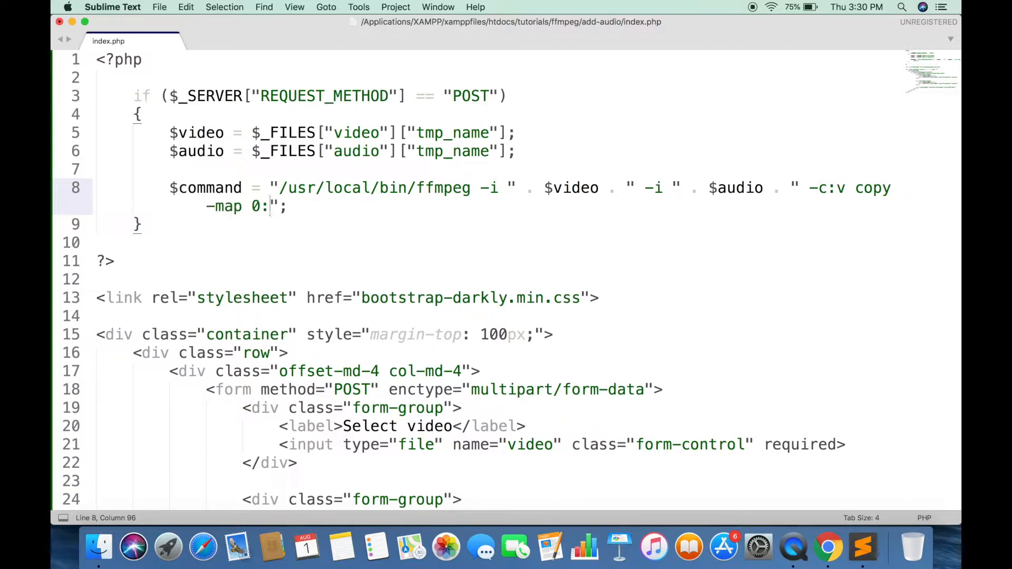
pyautogui.write('v:0')
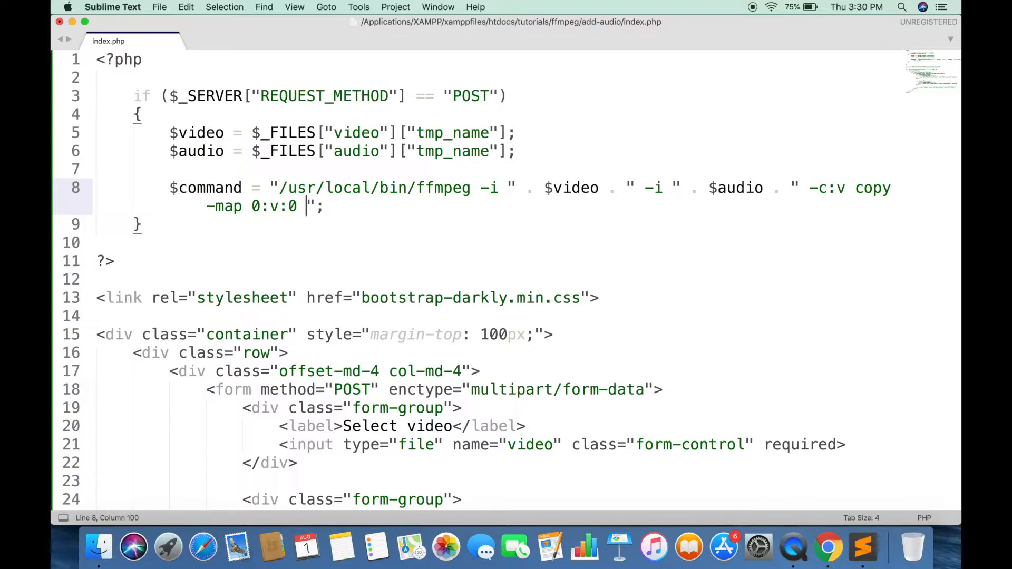
pyautogui.write('-map 1:a')
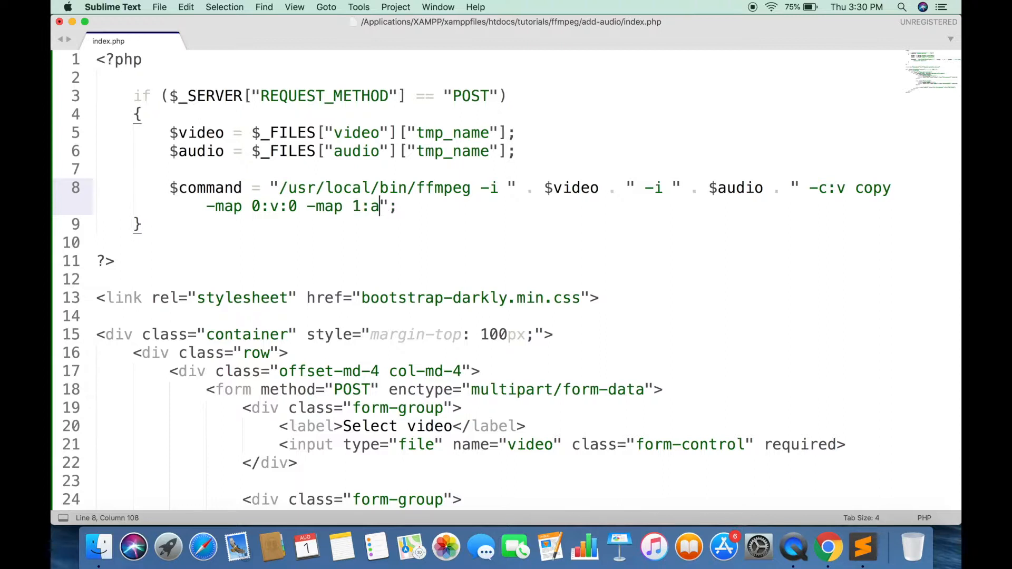
pyautogui.write(':0')
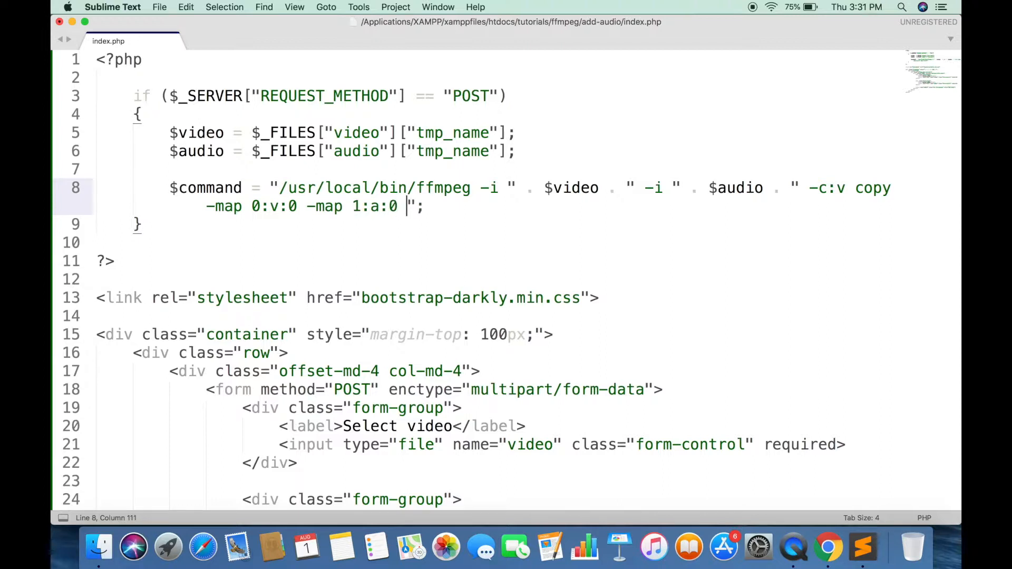
pyautogui.write('ou')
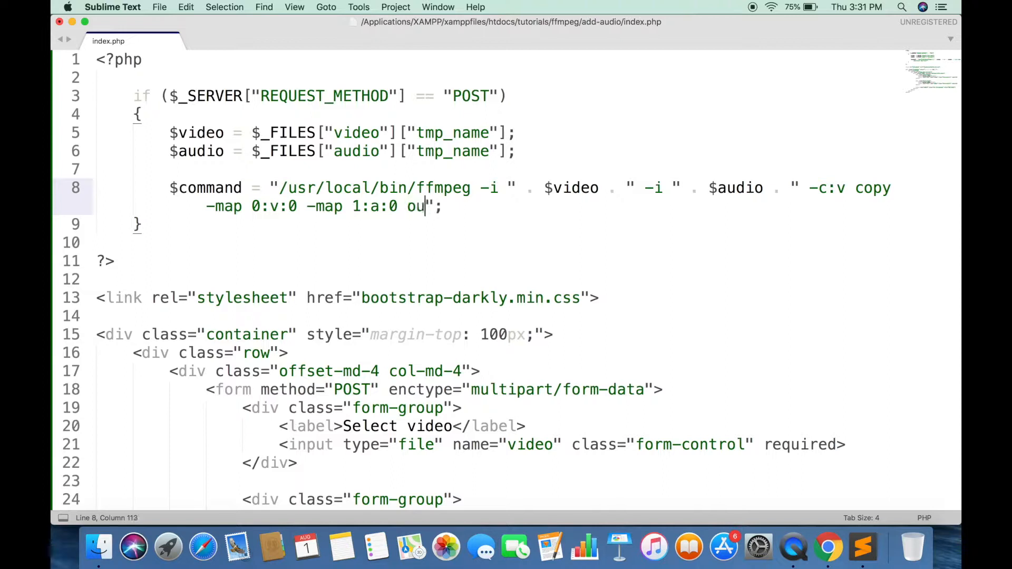
pyautogui.write('tput.mp4')
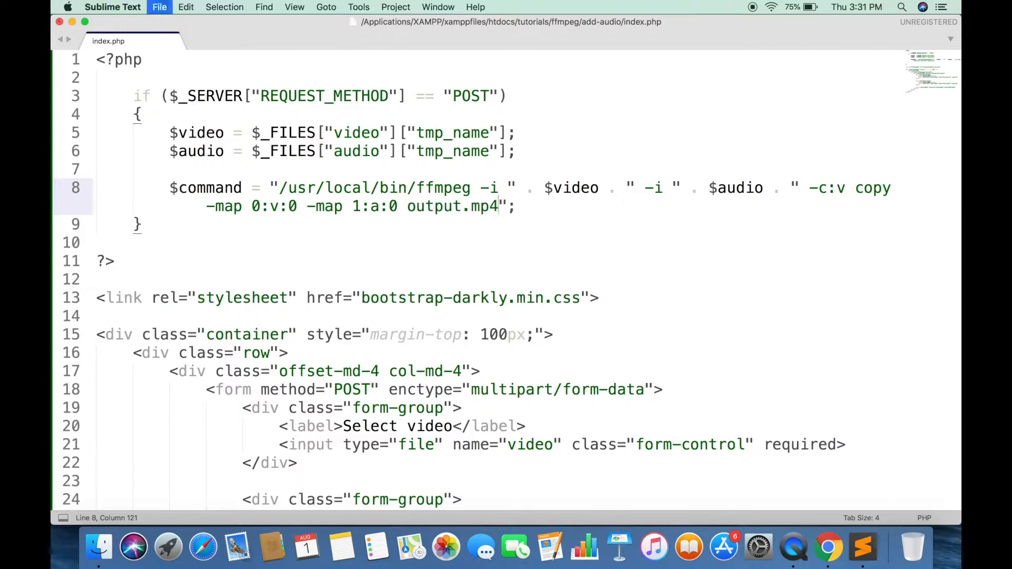
pyautogui.write('system($);')
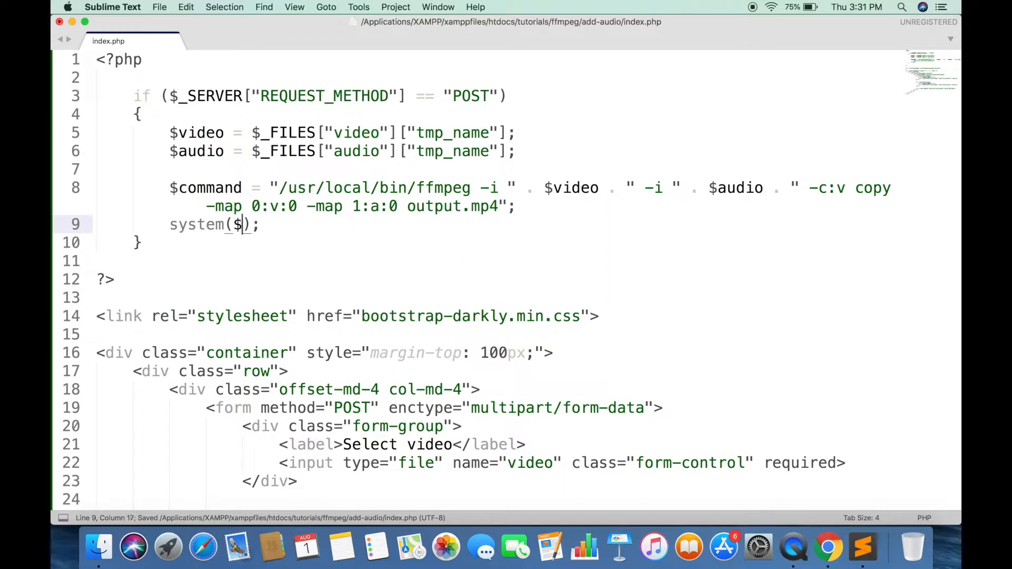
pyautogui.write('command')
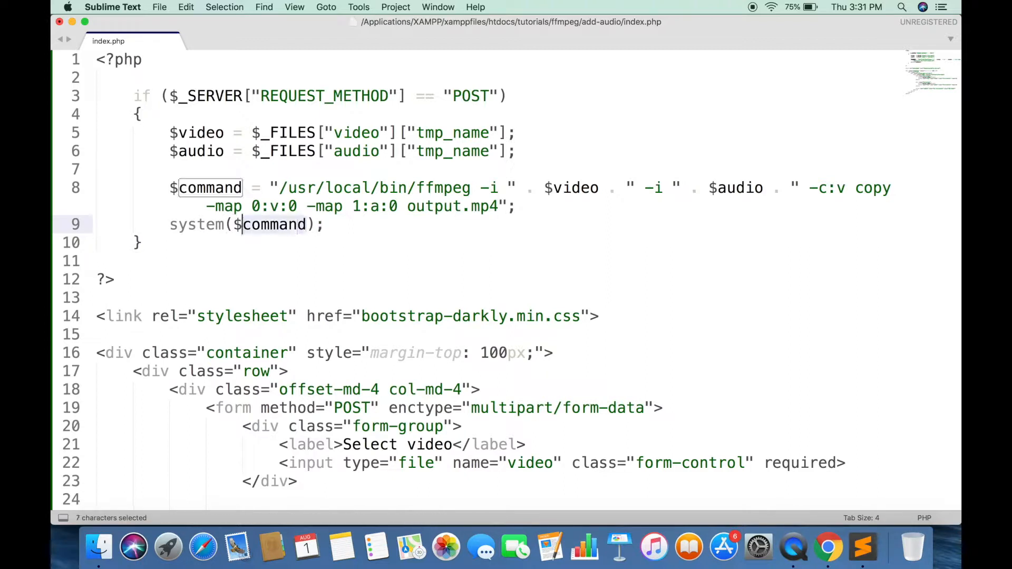
pyautogui.press('cmd+tab')
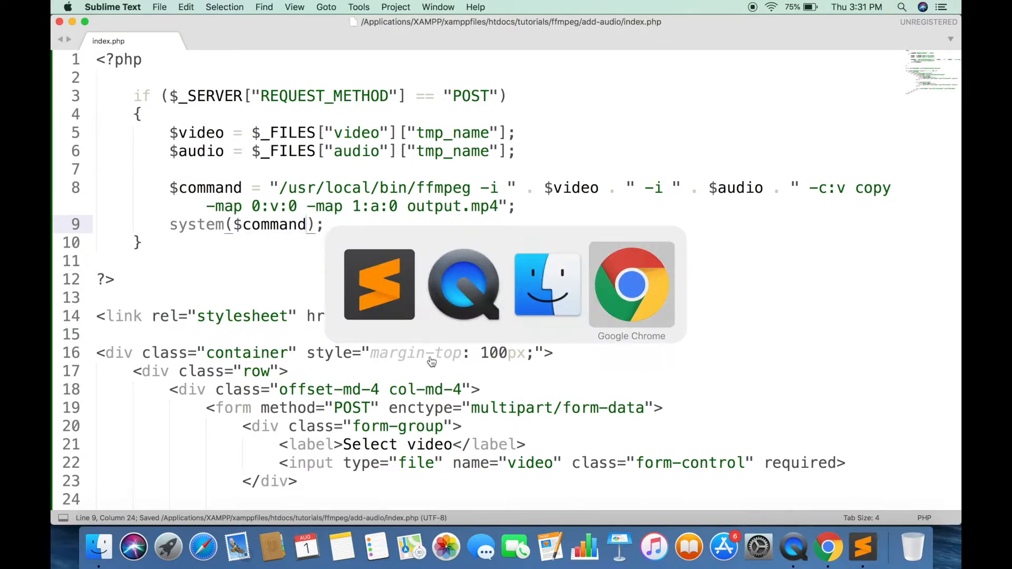
# Step: Choose the video file and audio.mp3 in the upload form's file choosers
pyautogui.click(632, 285)
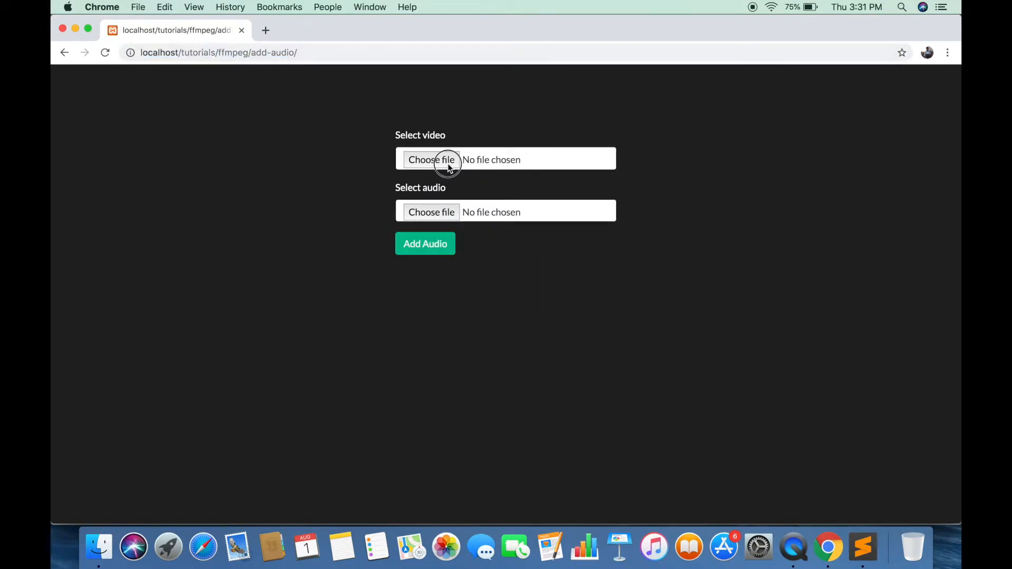
pyautogui.click(432, 160)
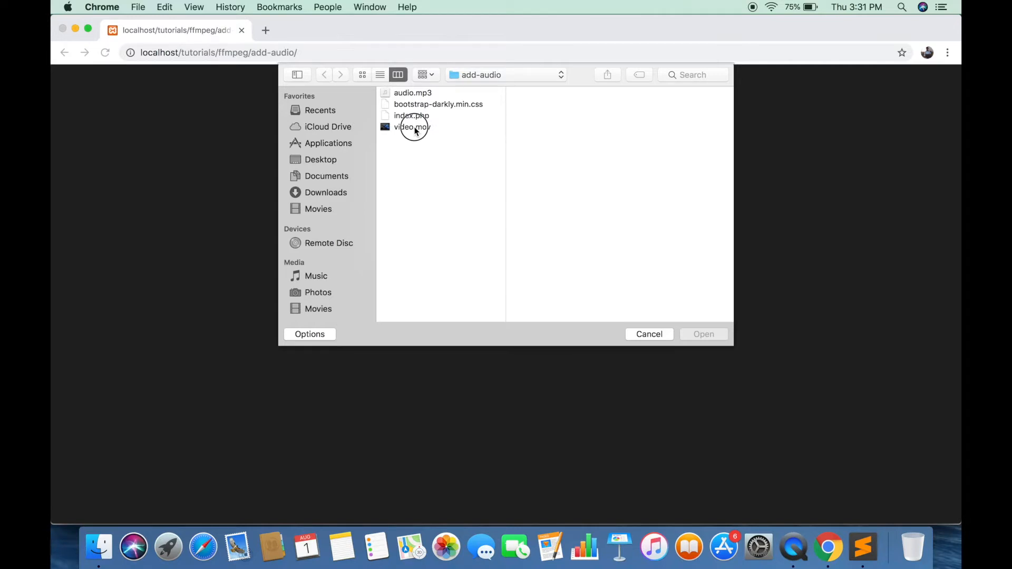
pyautogui.click(412, 127)
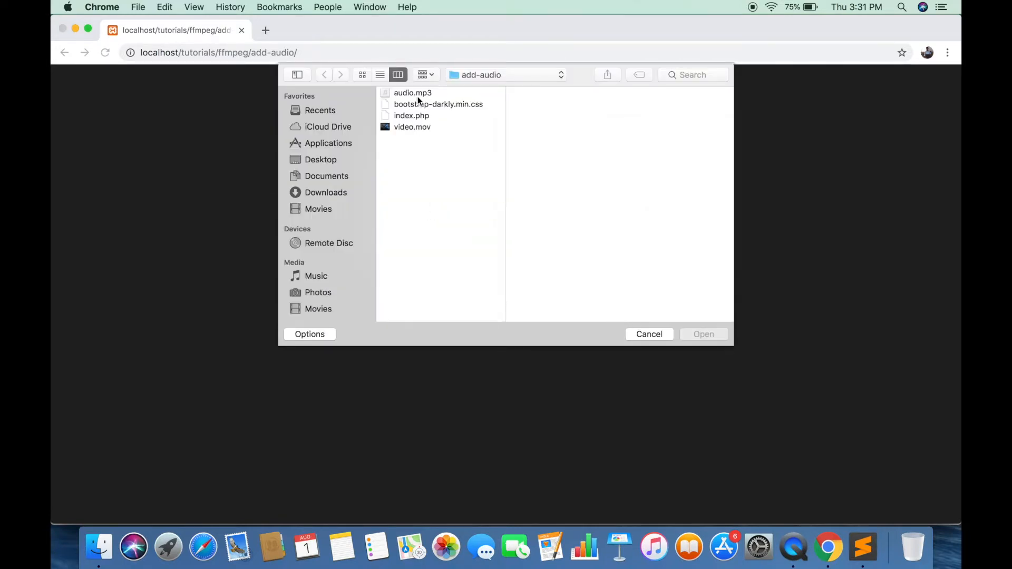
pyautogui.doubleClick(413, 93)
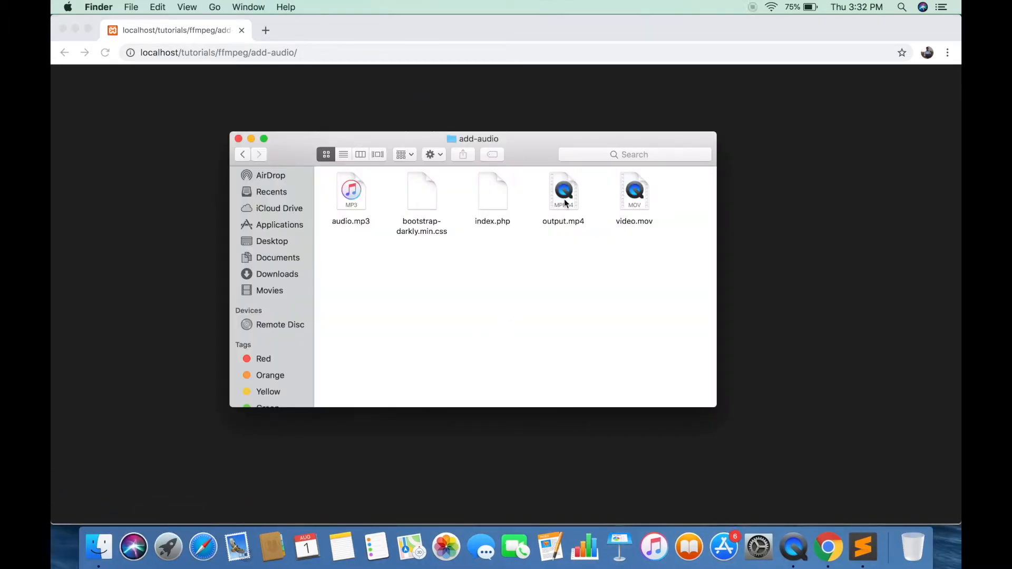
# Step: Play output.mp4 in QuickTime Player to check the soundtrack, then close it
pyautogui.doubleClick(563, 191)
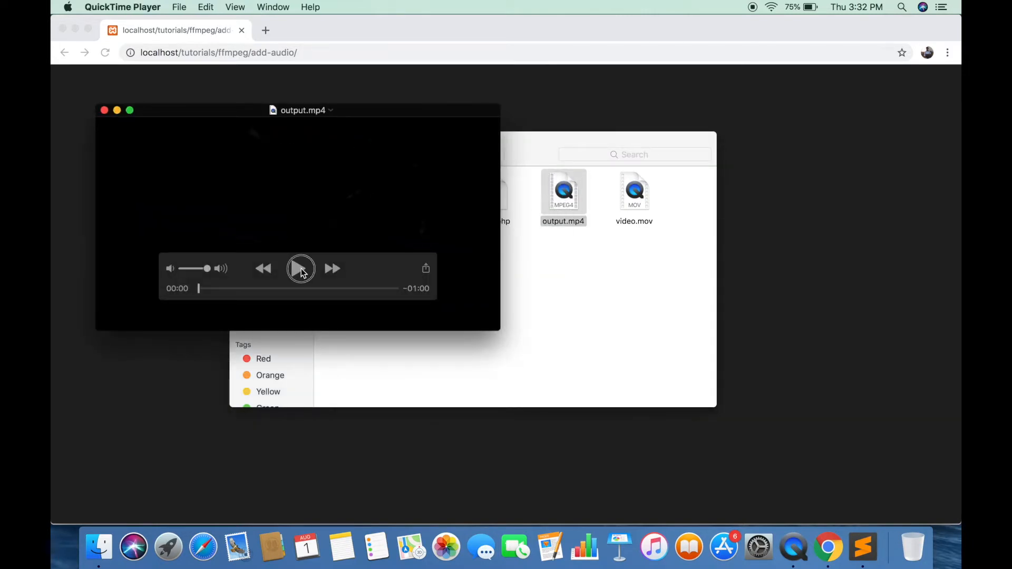
pyautogui.click(301, 268)
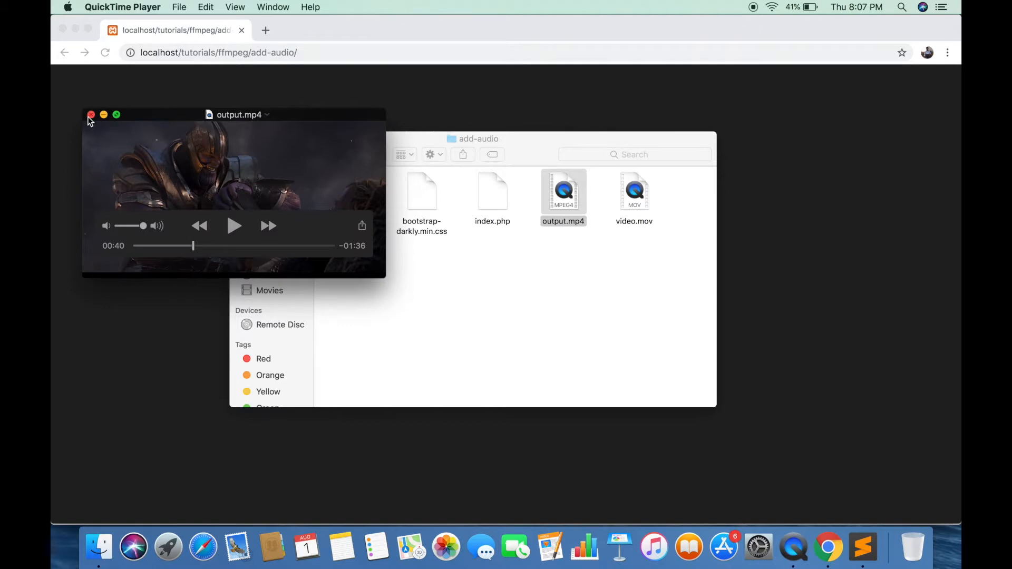
pyautogui.click(91, 114)
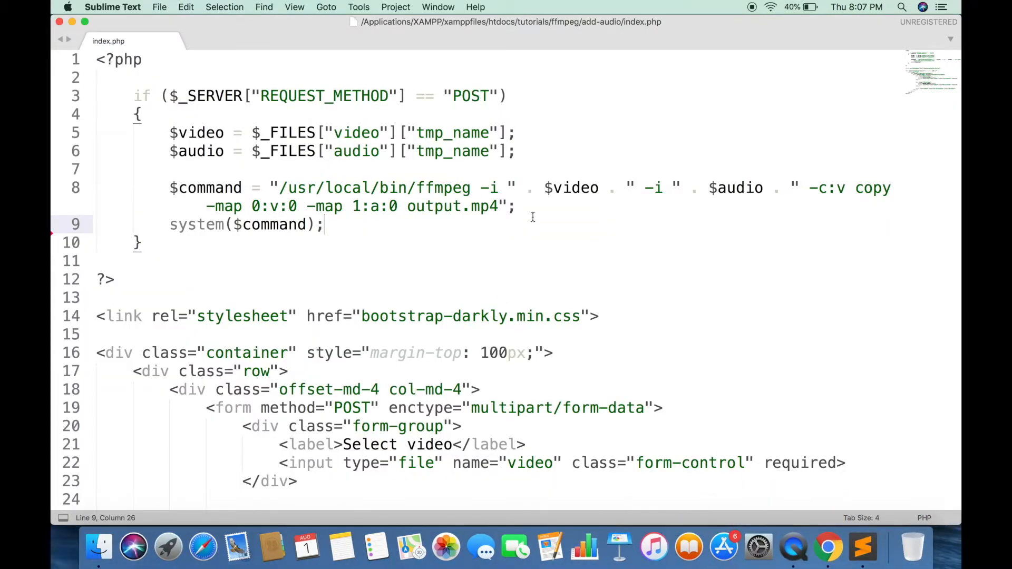
# Step: Set $command to /usr/local/bin/ffmpeg -i $video writing original-audio.mp3
pyautogui.write('$comm')
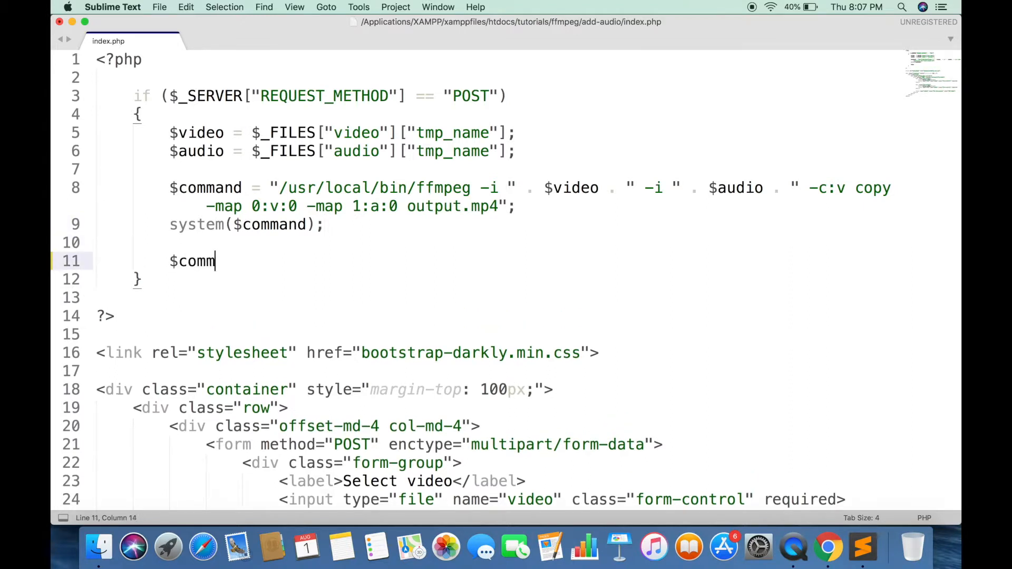
pyautogui.write('and = "";')
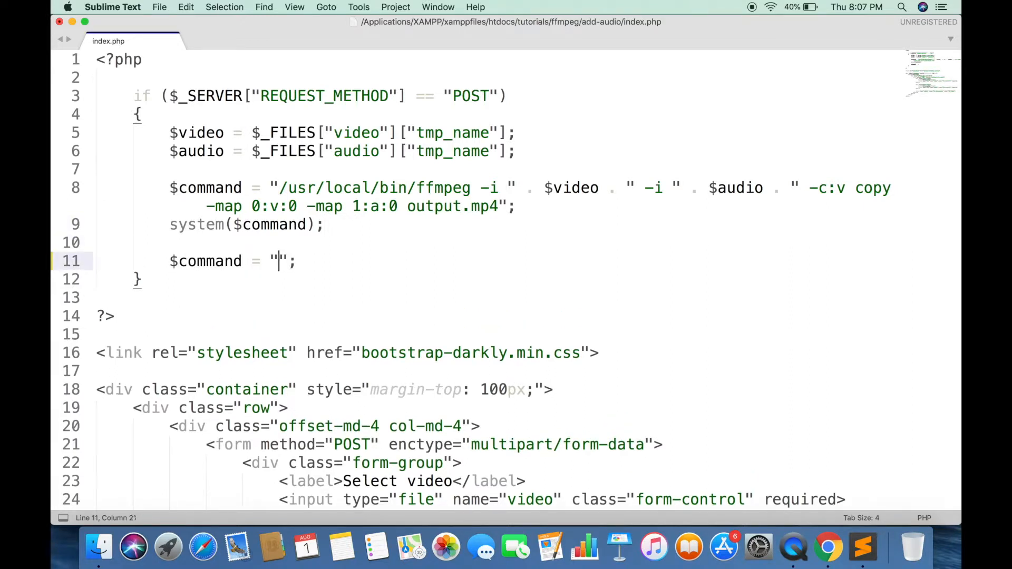
pyautogui.write('/usr/loc')
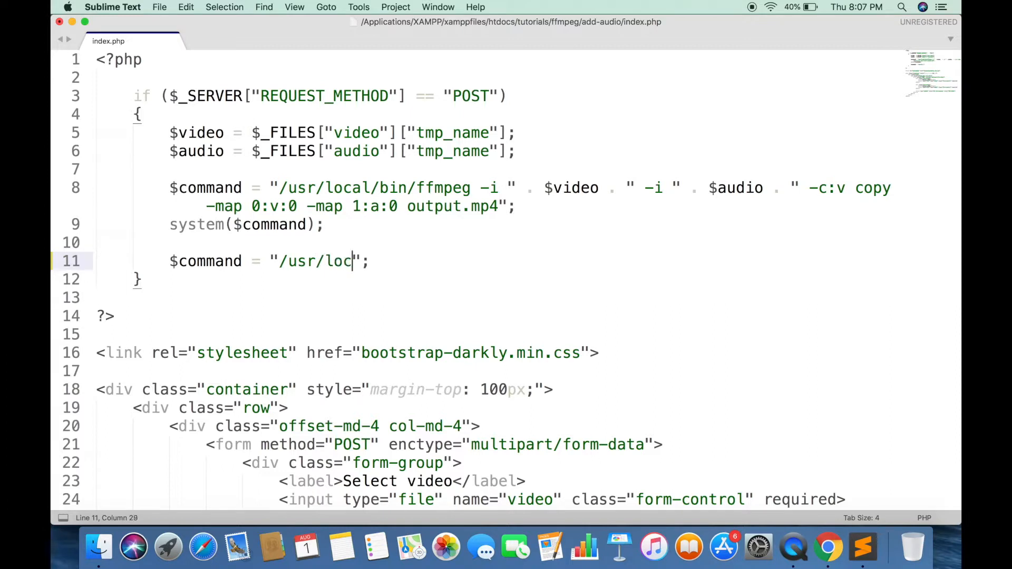
pyautogui.write('al/bin/ffm')
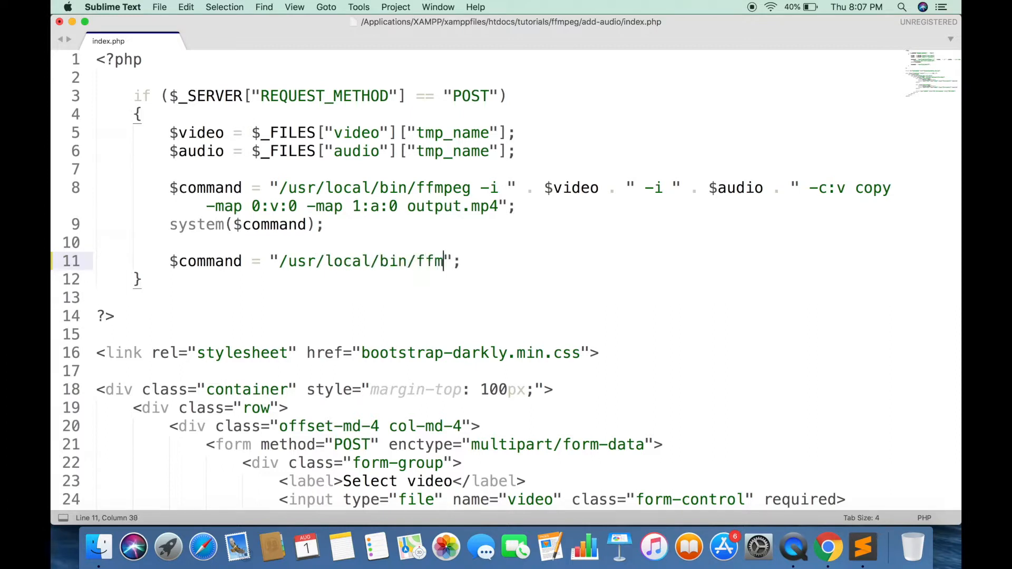
pyautogui.write('peg -i')
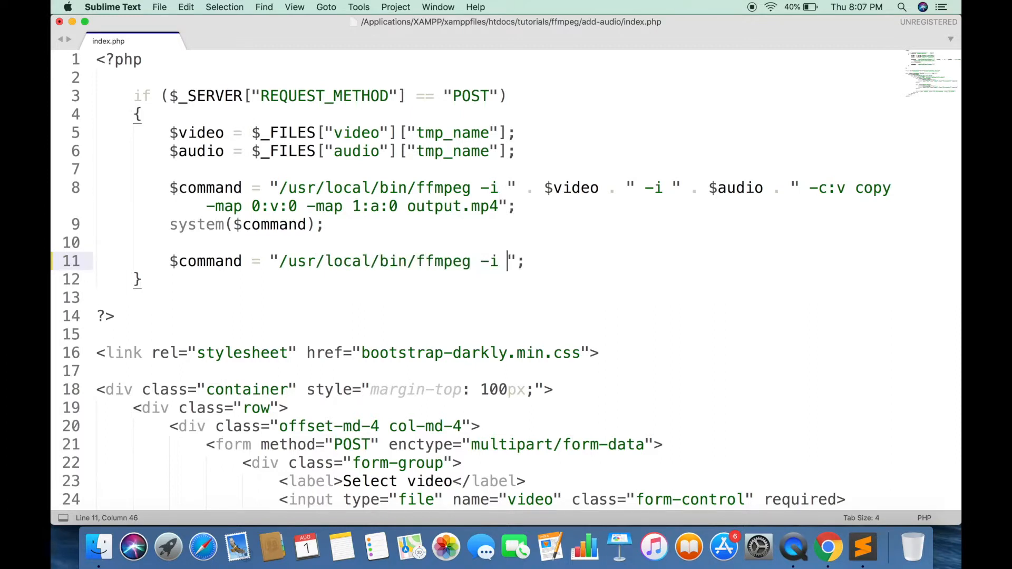
pyautogui.write('" . $video')
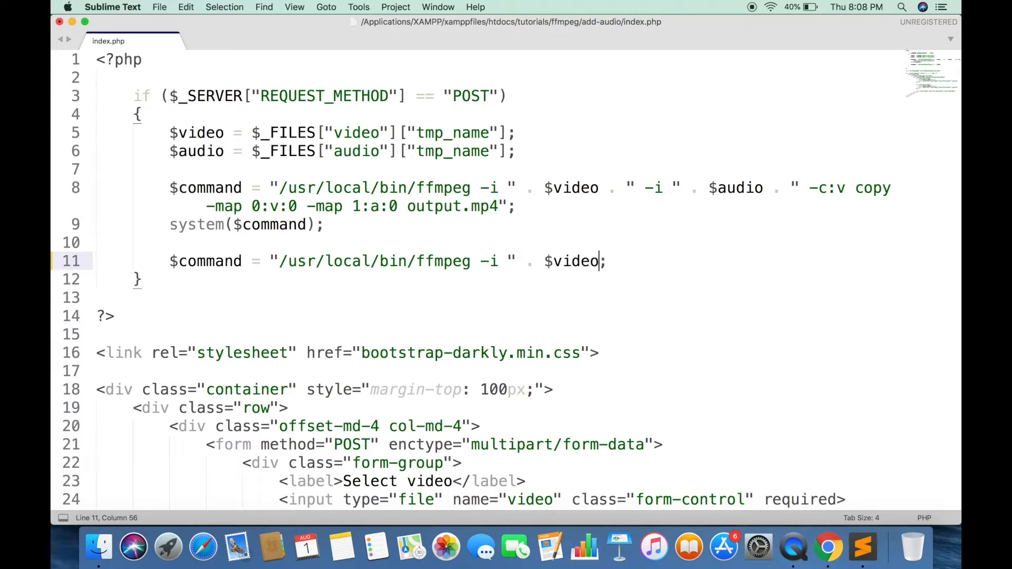
pyautogui.write('. " "')
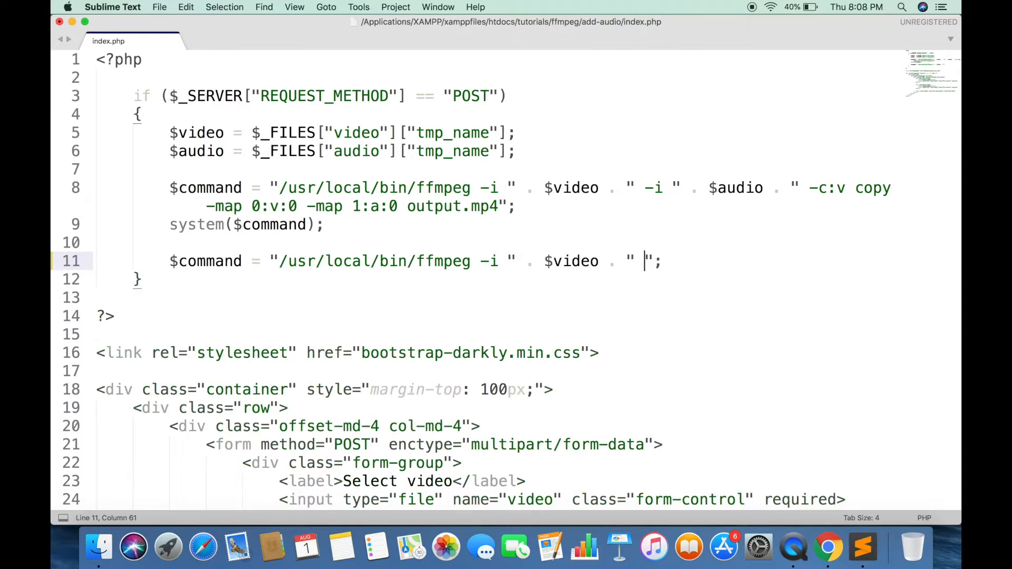
pyautogui.write('original-audio.mp3')
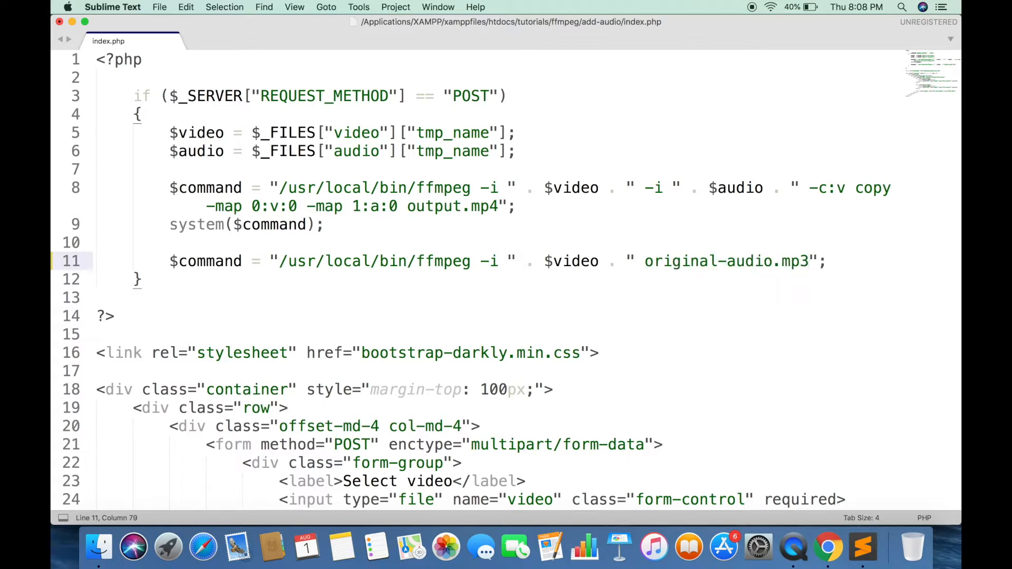
# Step: Run the extraction command with system($command);
pyautogui.write('system')
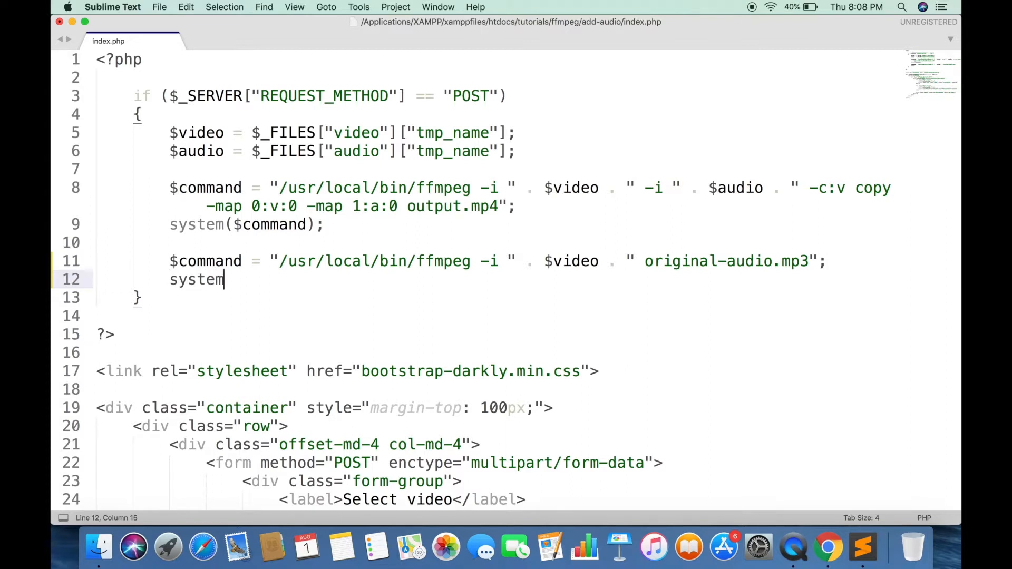
pyautogui.write('($com')
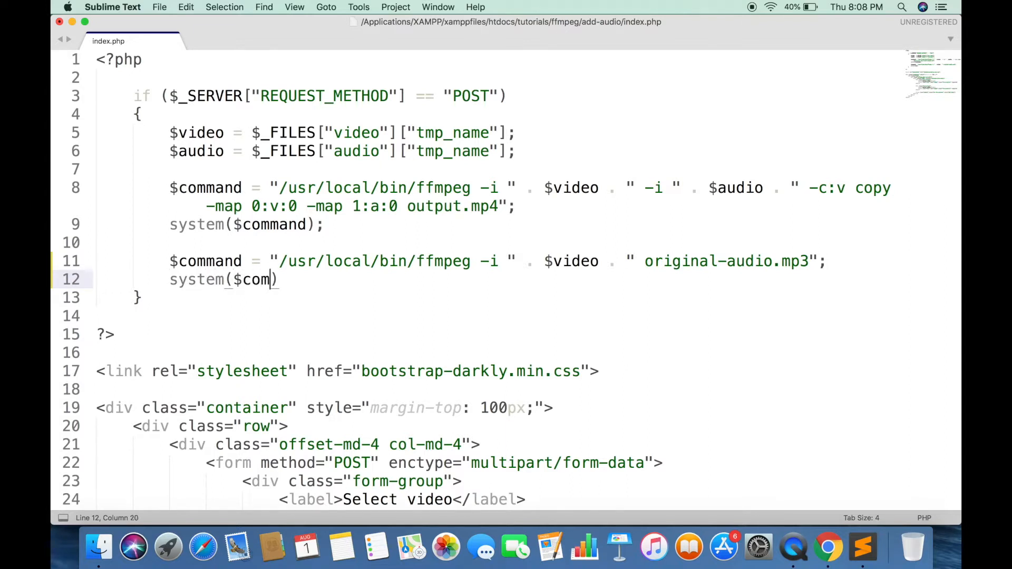
pyautogui.write('mand);')
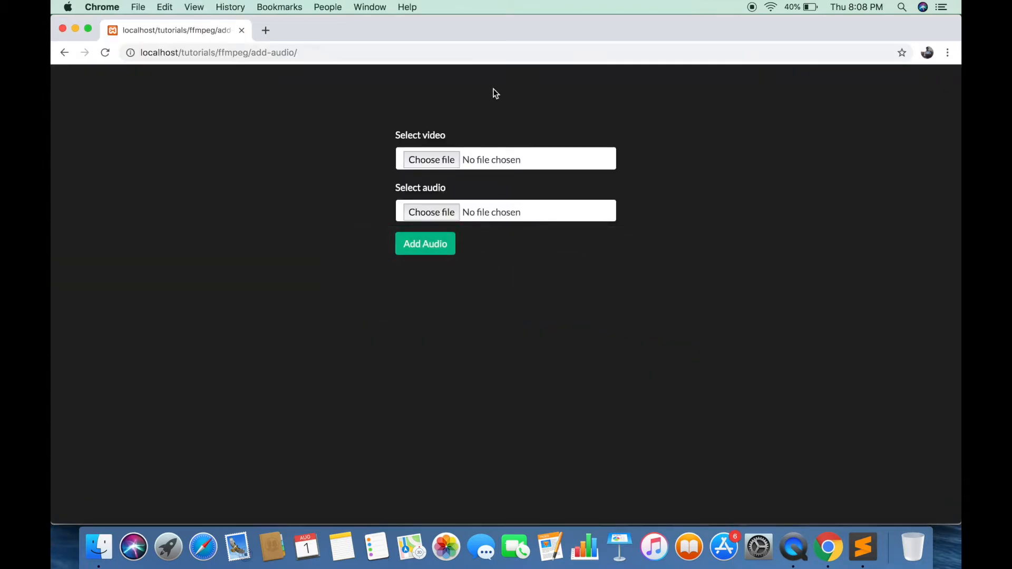
# Step: Upload video.mov and audio.mp3 through the form to generate original-audio.mp3
pyautogui.click(440, 159)
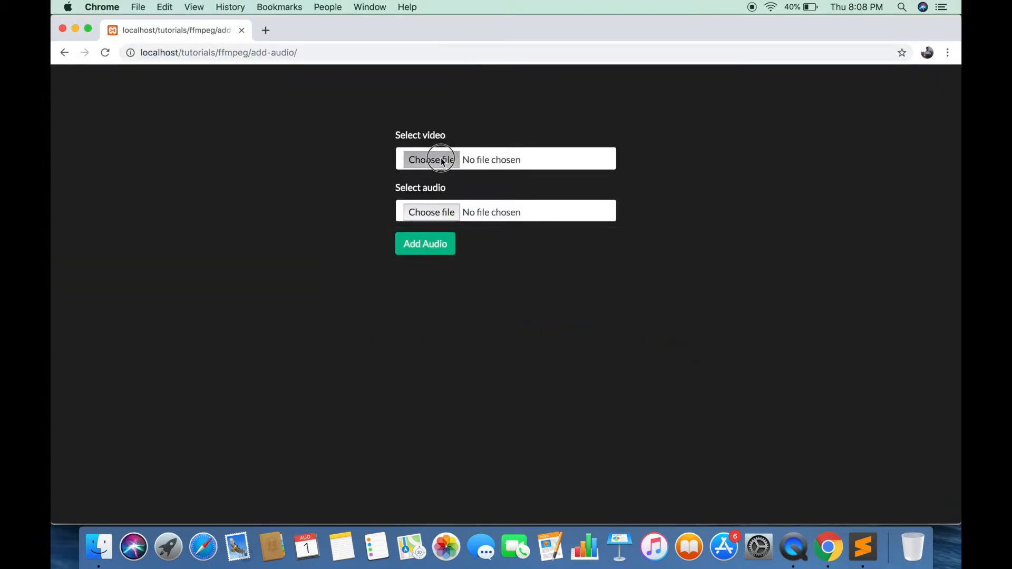
pyautogui.click(431, 159)
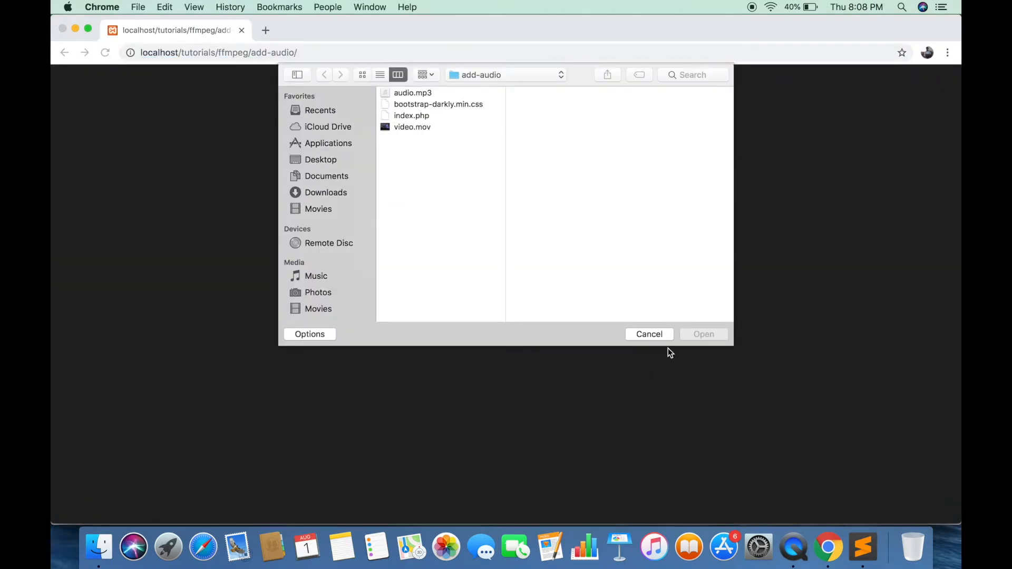
pyautogui.moveTo(416, 120)
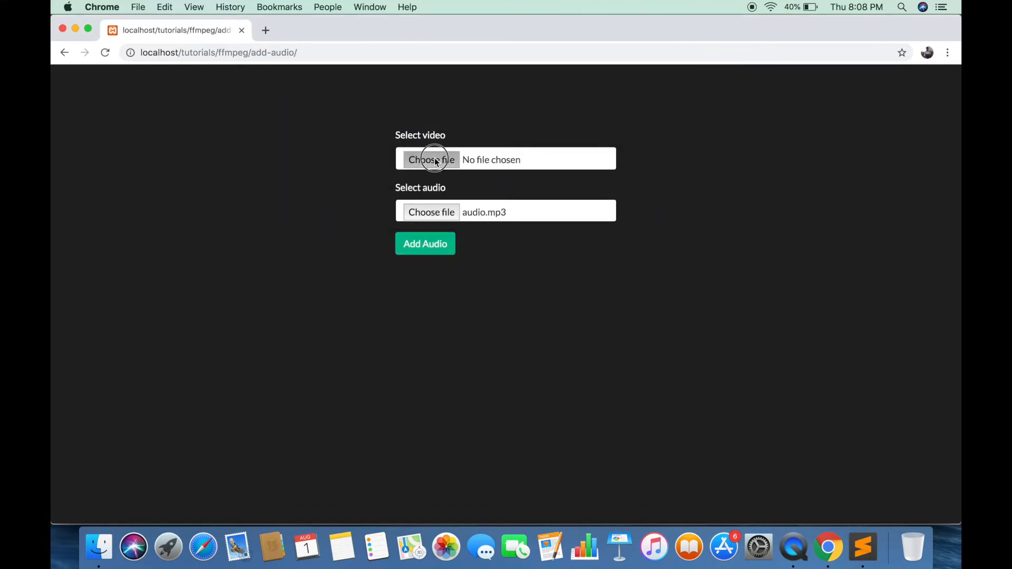
pyautogui.click(431, 160)
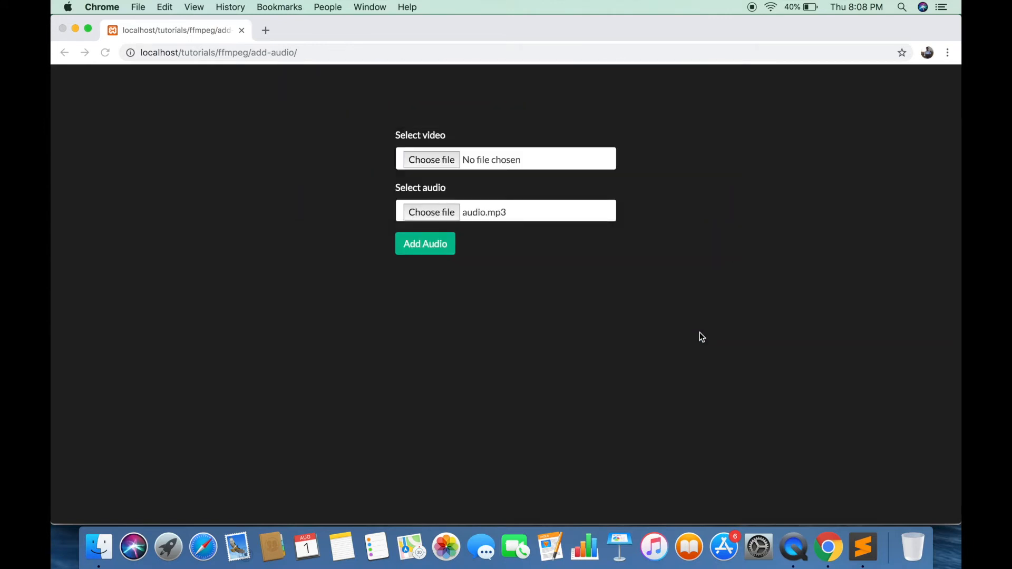
pyautogui.click(425, 244)
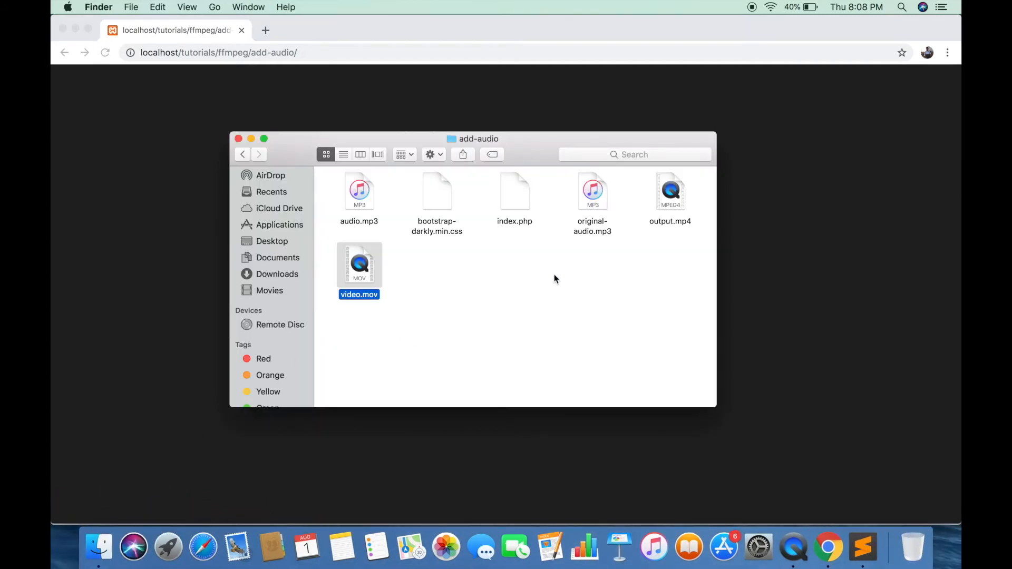
# Step: Play output.mp4 in QuickTime, then play original-audio.mp3 in iTunes
pyautogui.click(670, 191)
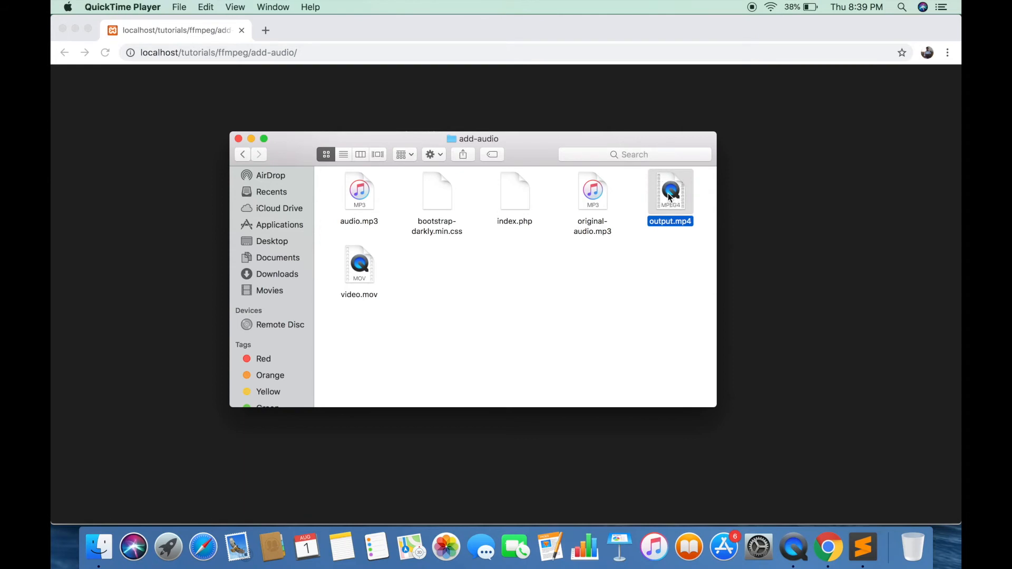
pyautogui.doubleClick(670, 191)
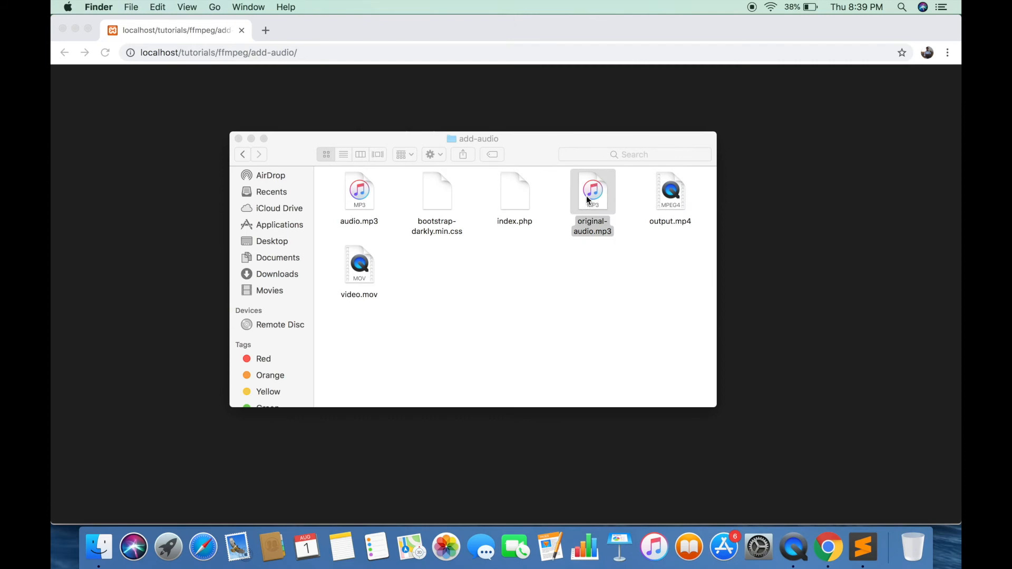
pyautogui.doubleClick(592, 191)
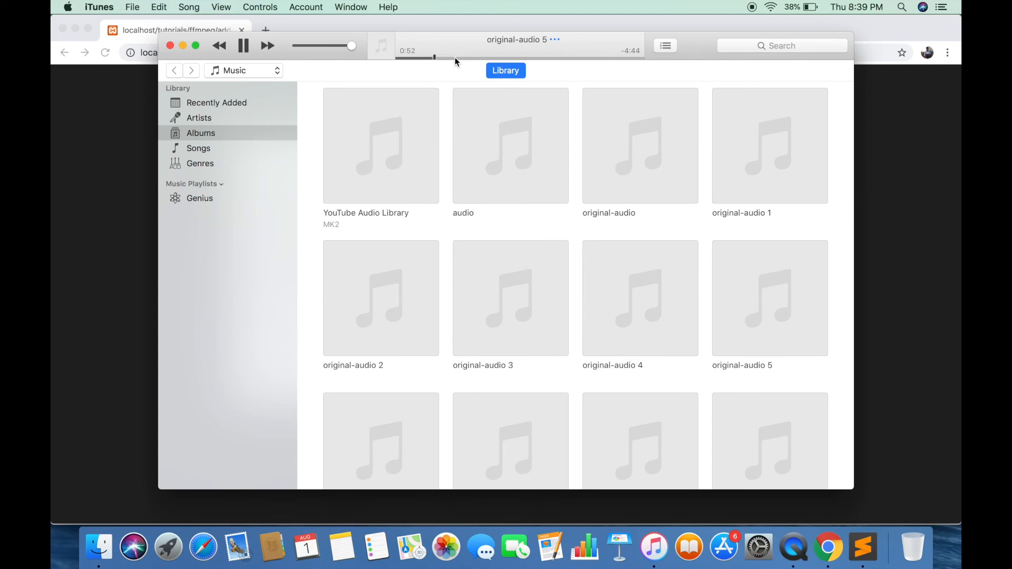
# Step: Skip ahead in original-audio.mp3 and pause it around 1:25
pyautogui.click(455, 58)
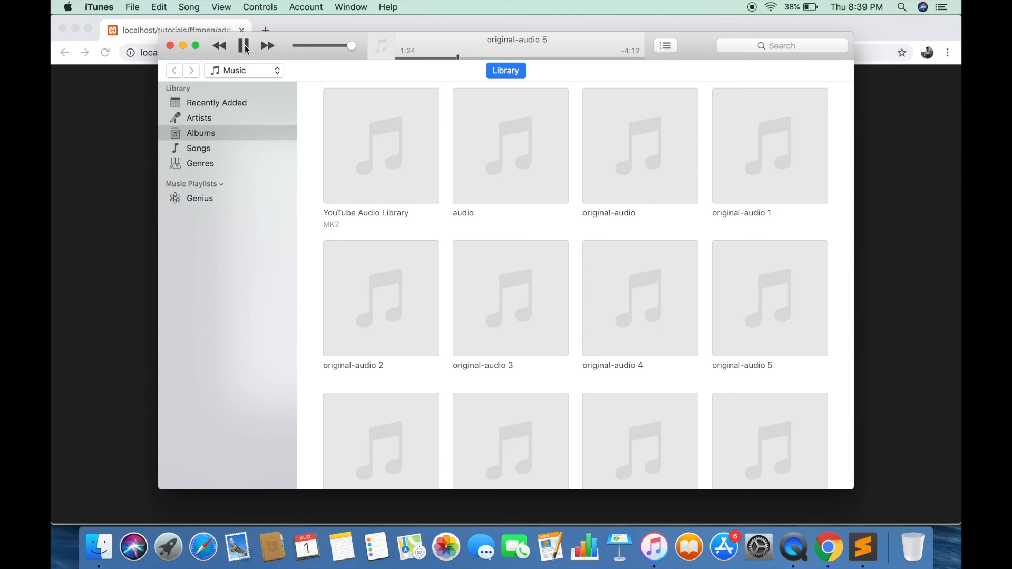
pyautogui.click(244, 45)
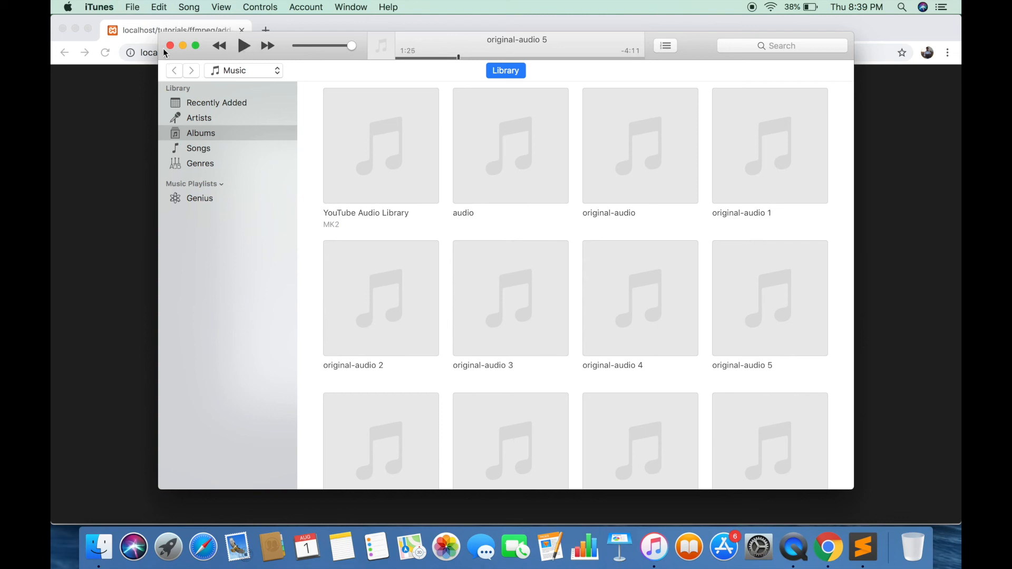